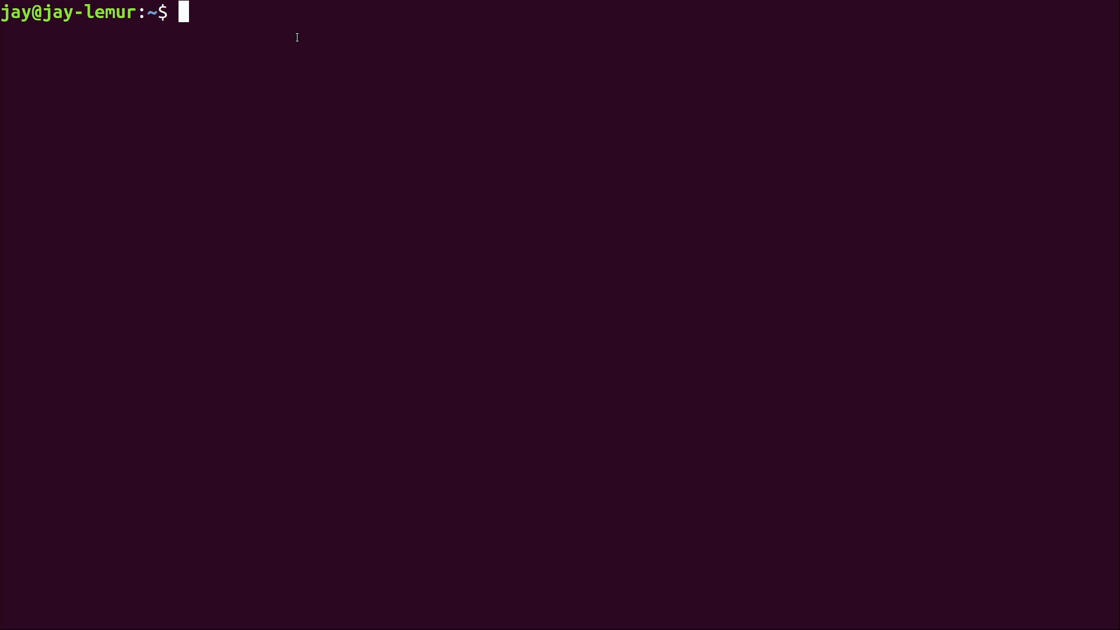
# Step: Run python3 -V to confirm the installed version is Python 3.6.7
pyautogui.write('RE')
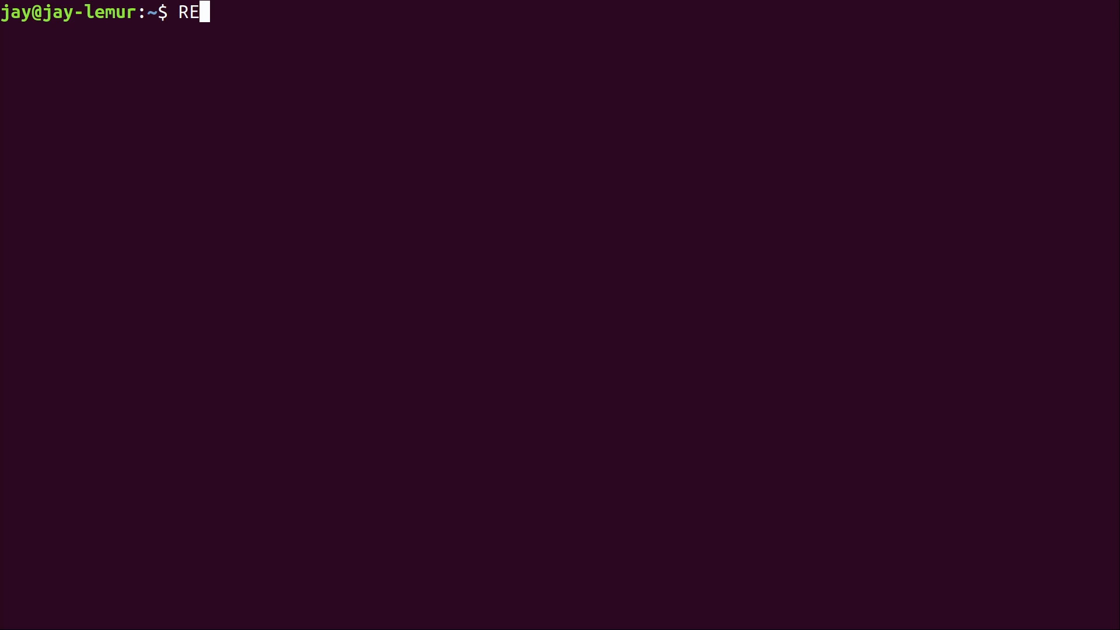
pyautogui.write('PL')
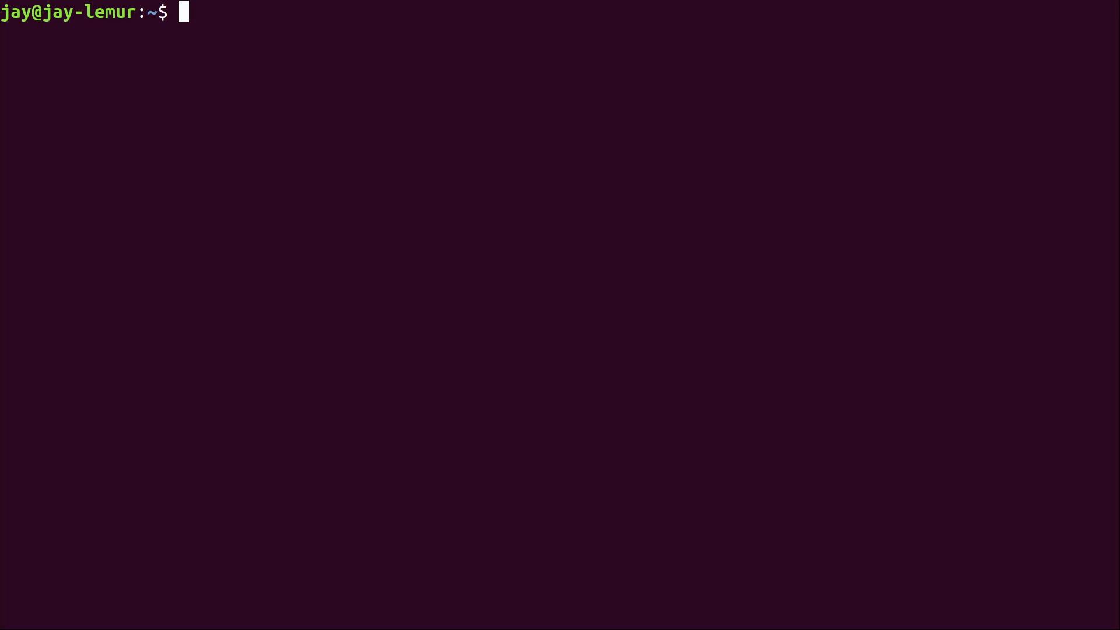
pyautogui.write('python3 -V')
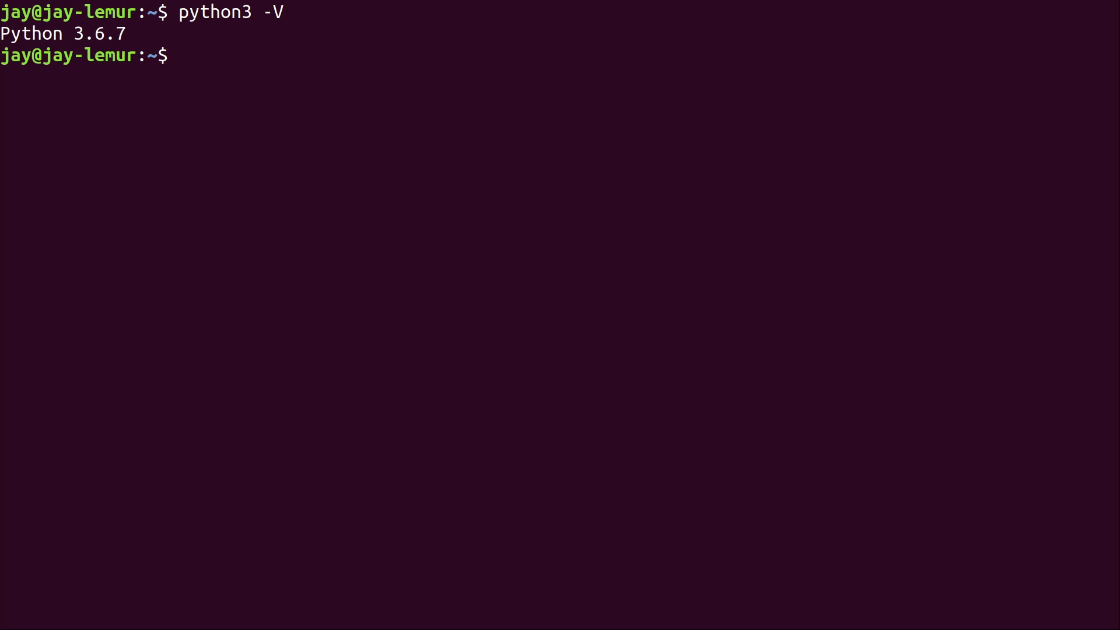
pyautogui.write('python -')
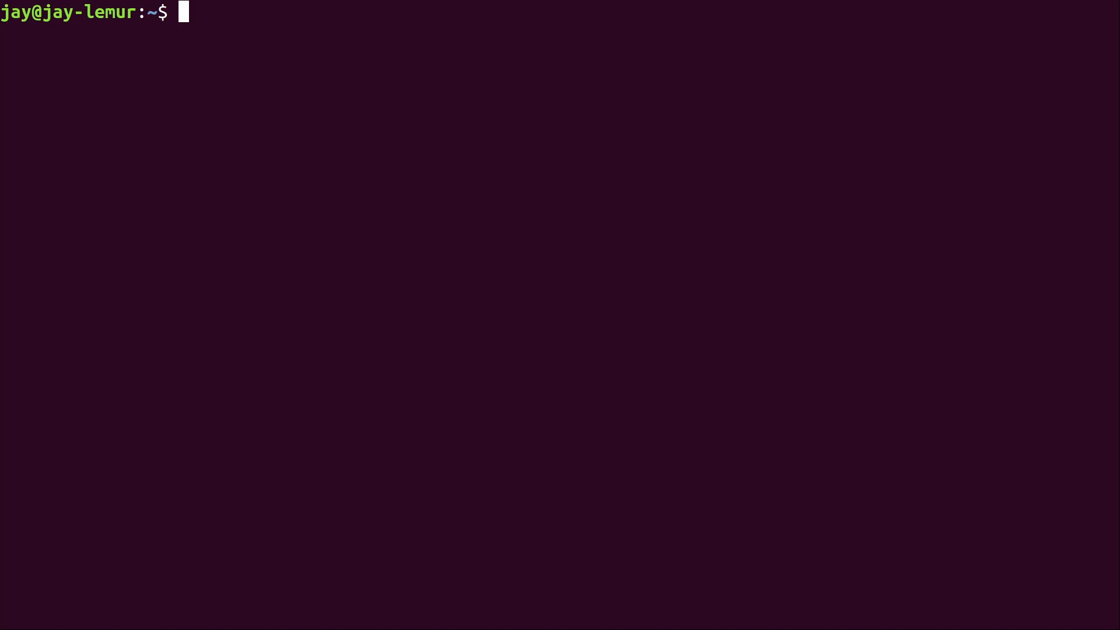
# Step: Launch python3 and run print("Hello World!") at the >>> prompt
pyautogui.write('python')
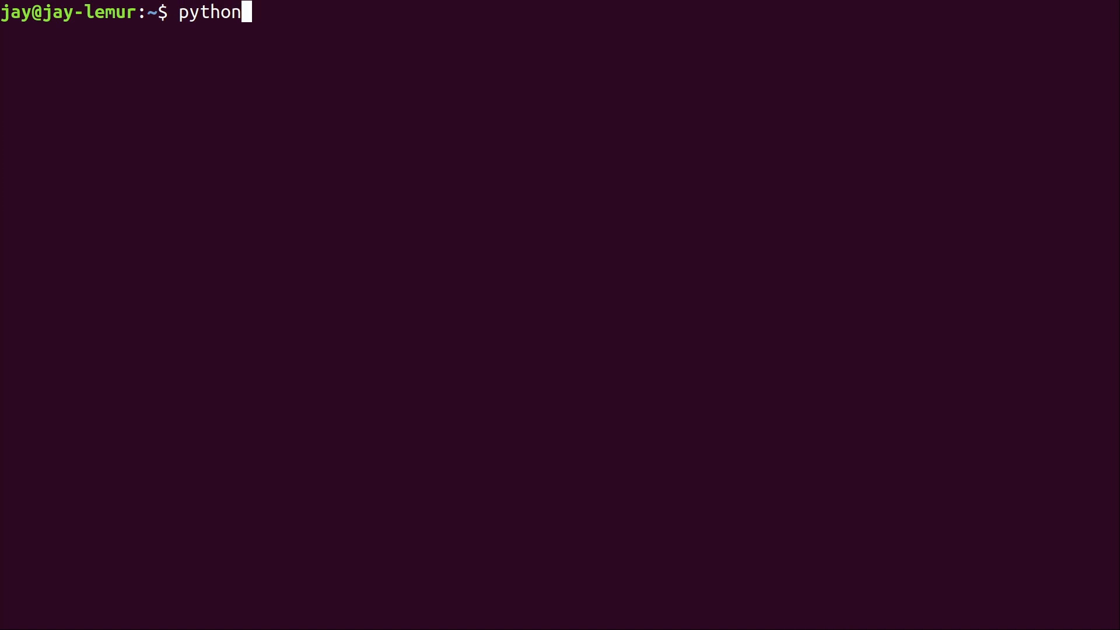
pyautogui.write('3')
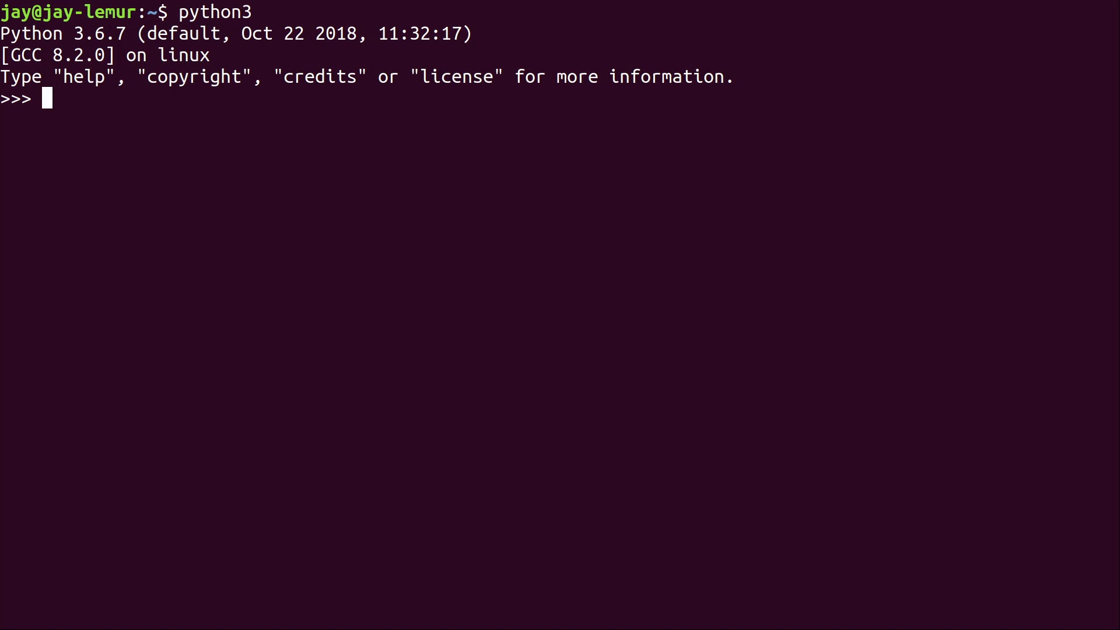
pyautogui.write('pr')
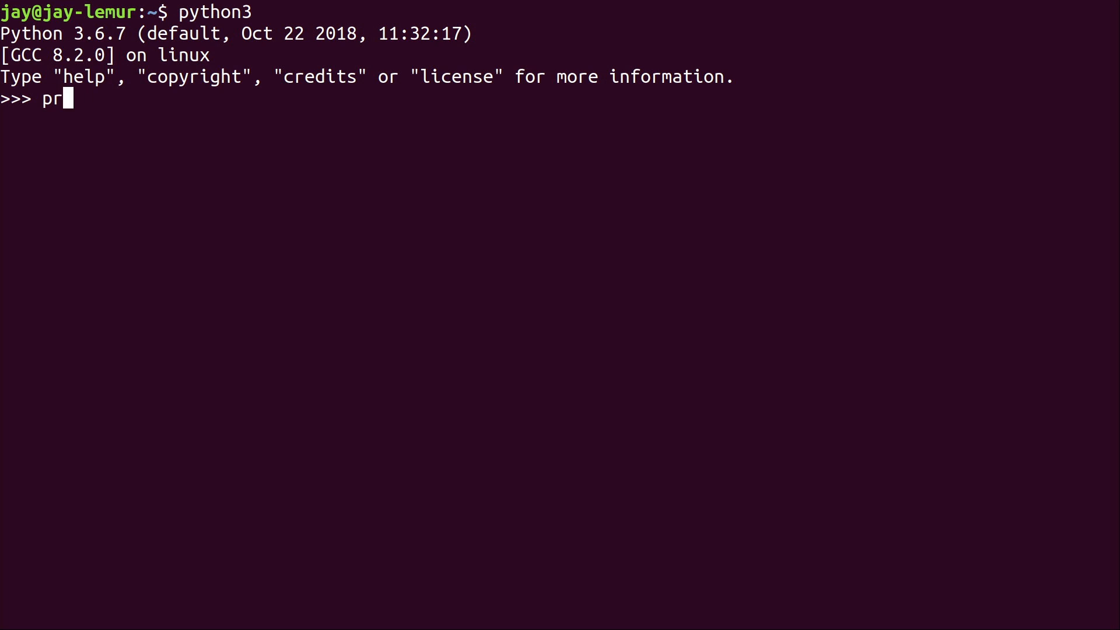
pyautogui.write('int()')
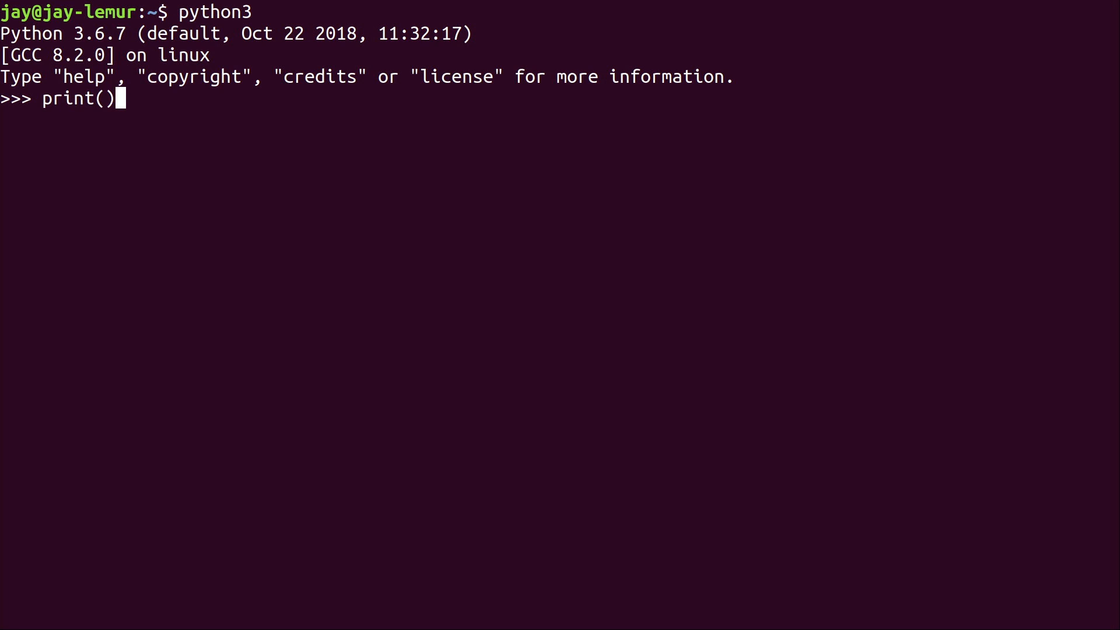
pyautogui.write('"')
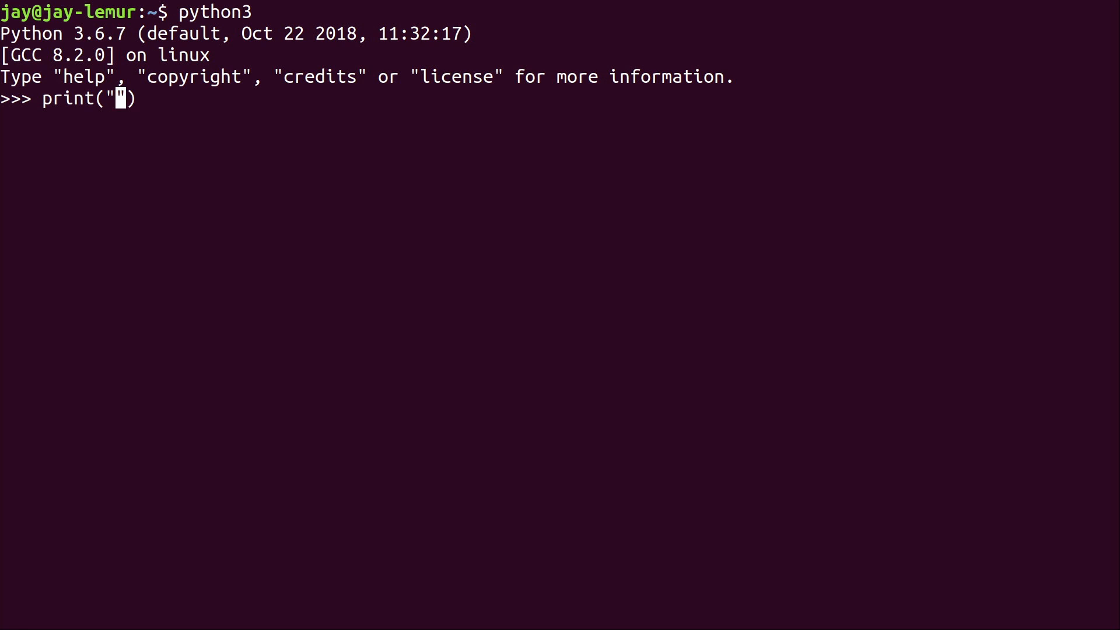
pyautogui.write('Hello World')
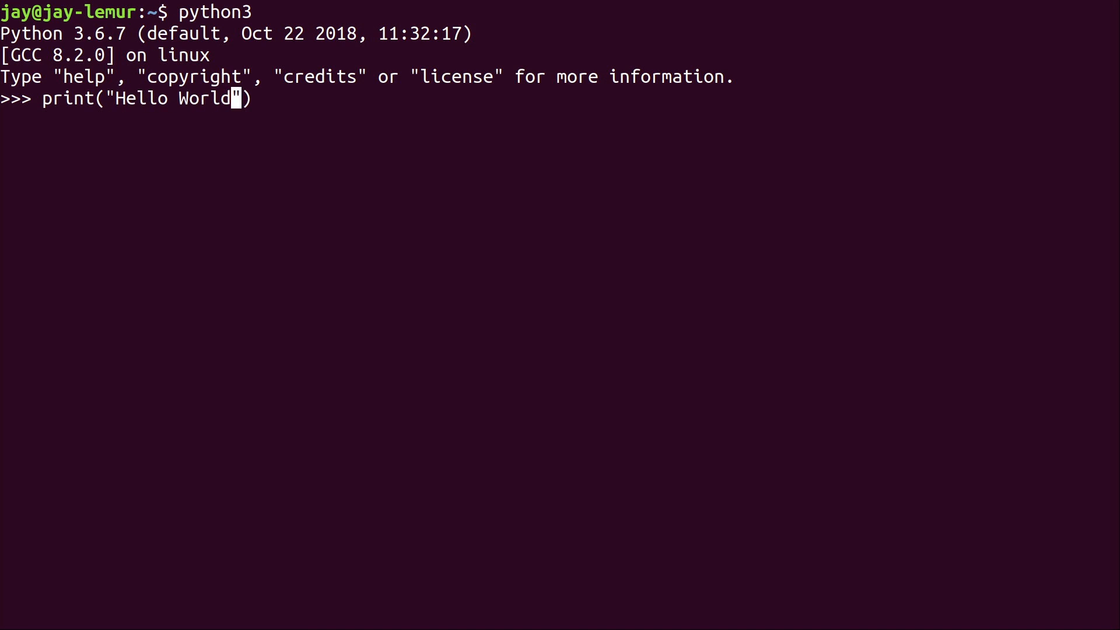
pyautogui.write('!')
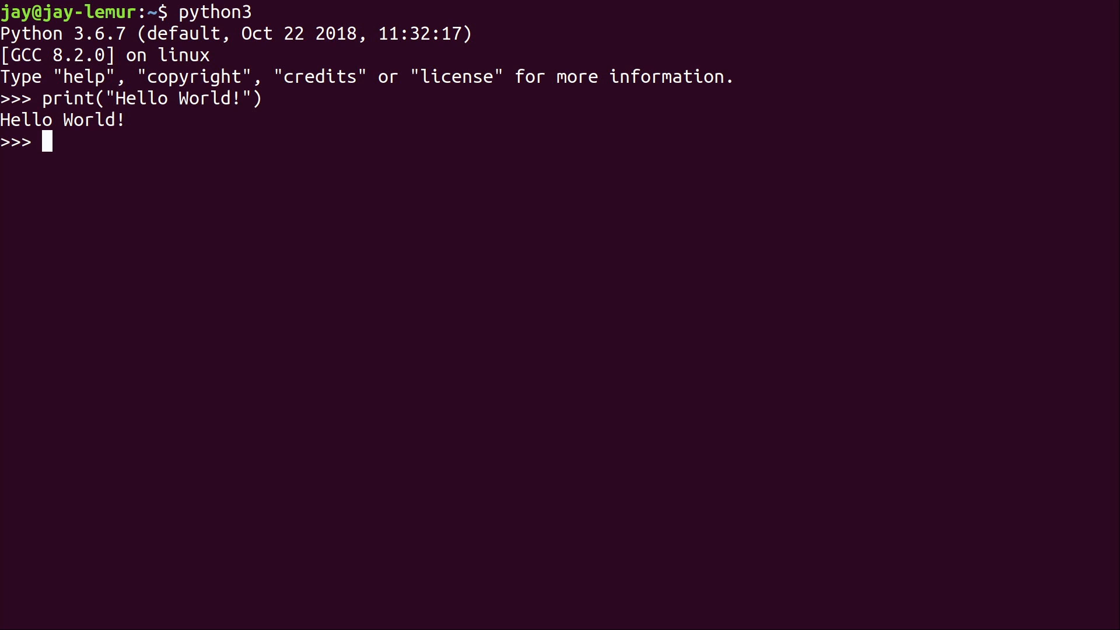
# Step: Run echo "HELLO WORLD" at the shell prompt, then relaunch python3
pyautogui.write('e')
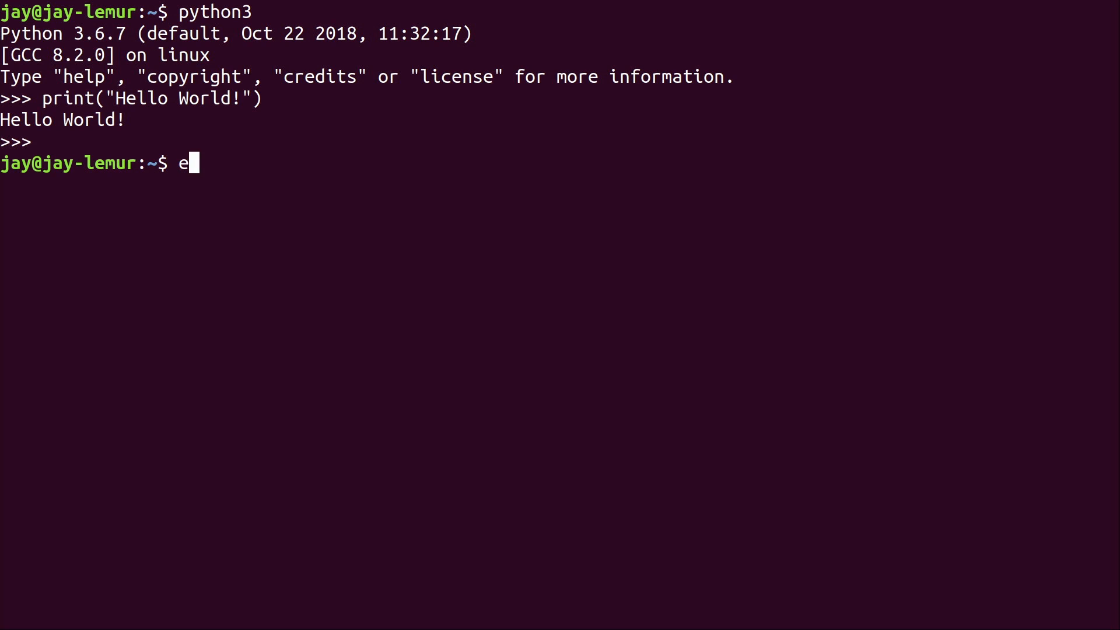
pyautogui.write('cho "HELL')
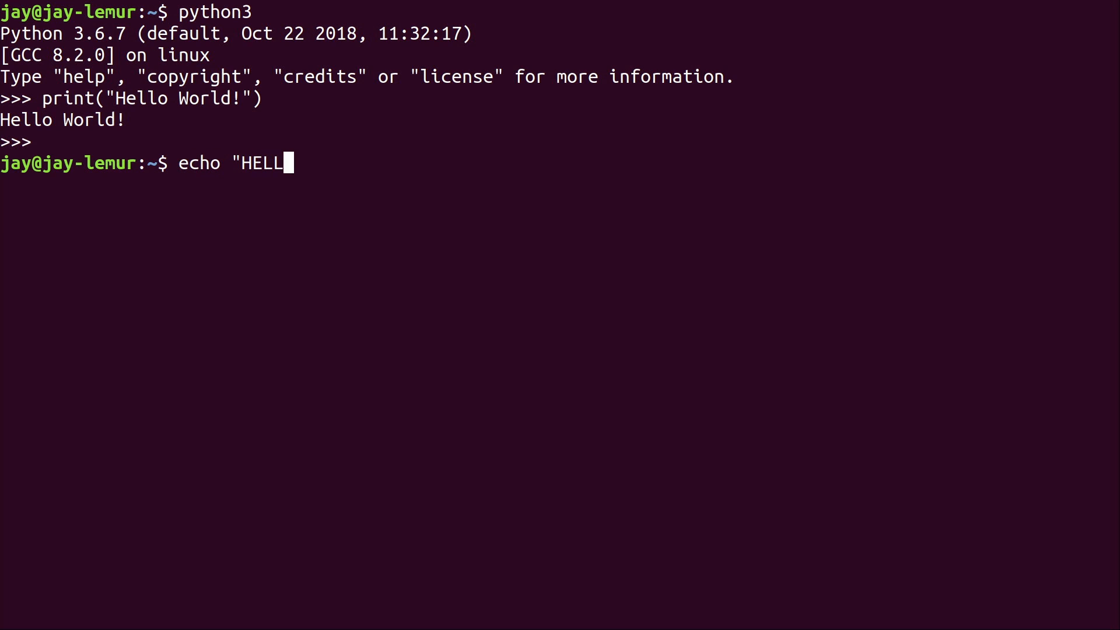
pyautogui.write('O WORLD"')
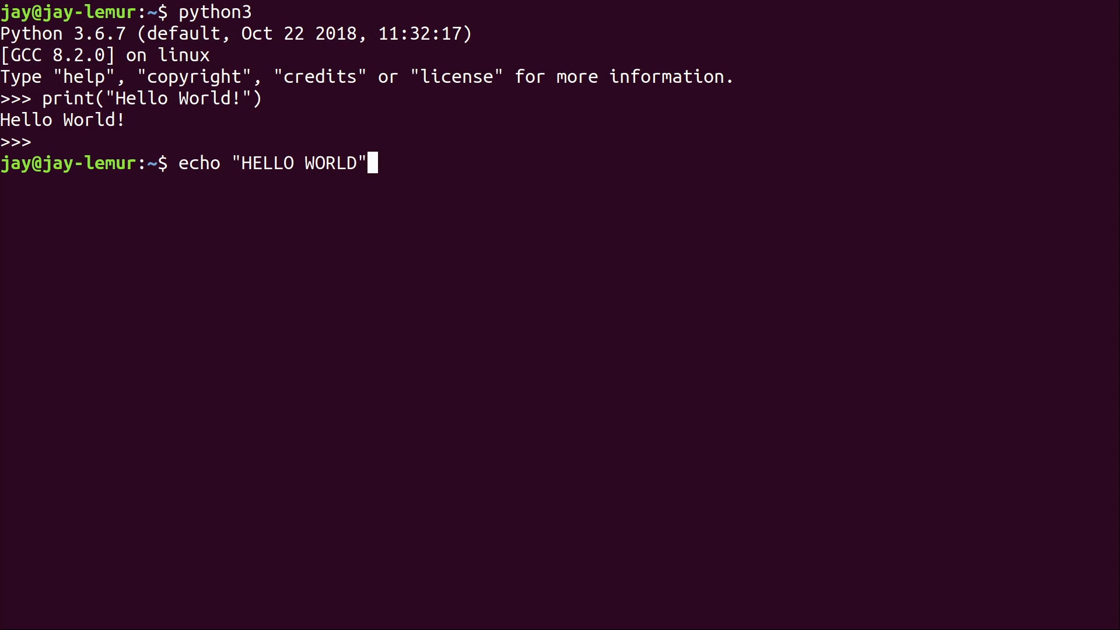
pyautogui.press('Return')
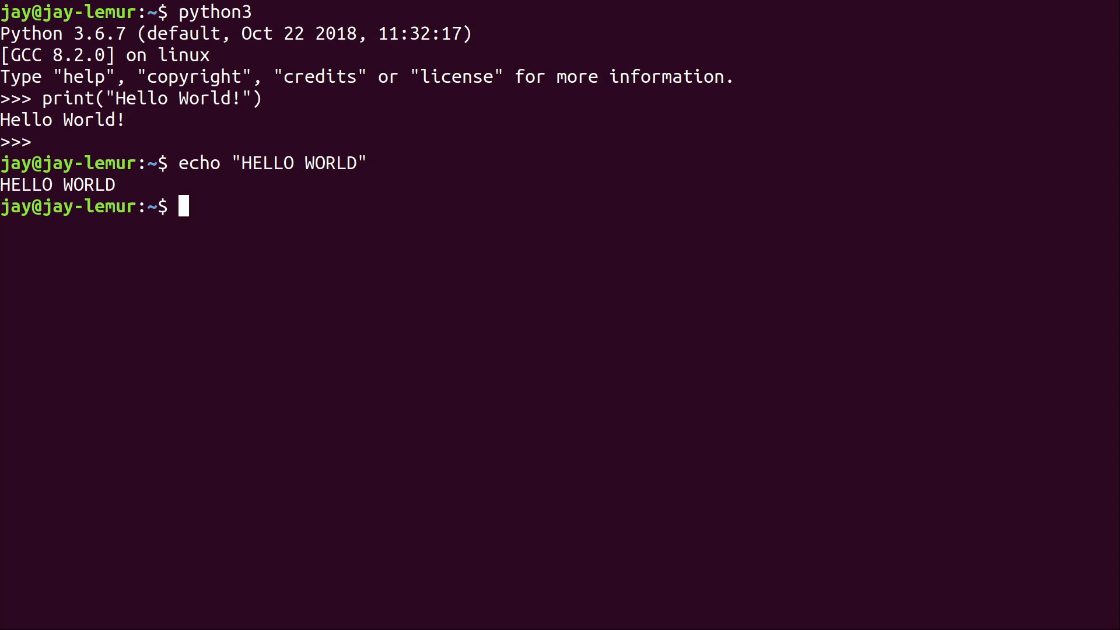
pyautogui.write('python3')
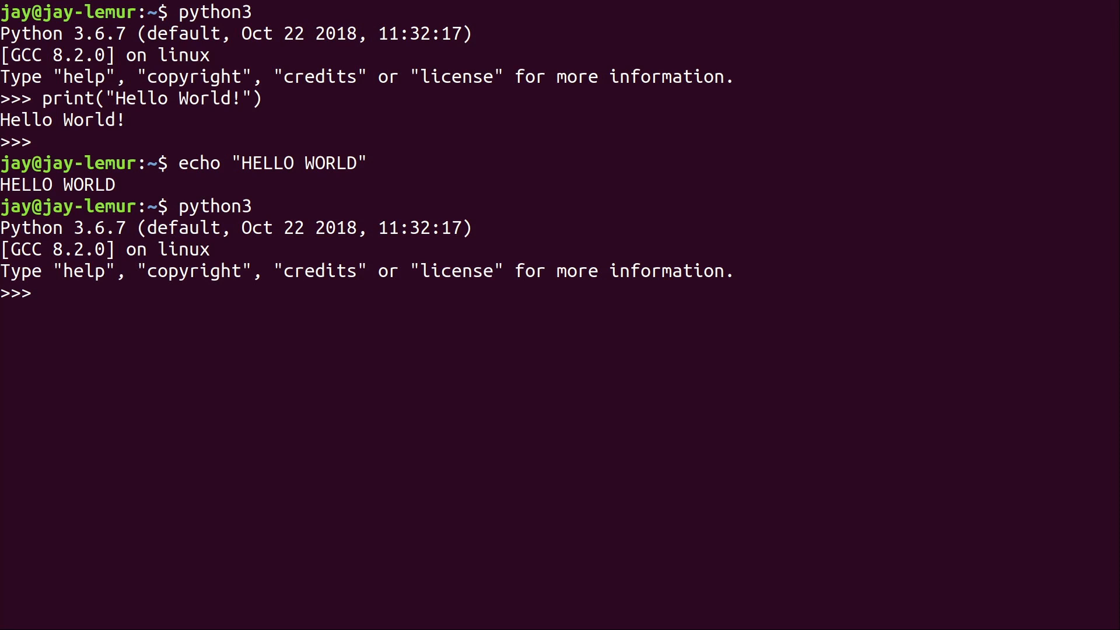
# Step: Run print("Hello World!") again and leave the REPL with exit()
pyautogui.write('print("Hello World!")')
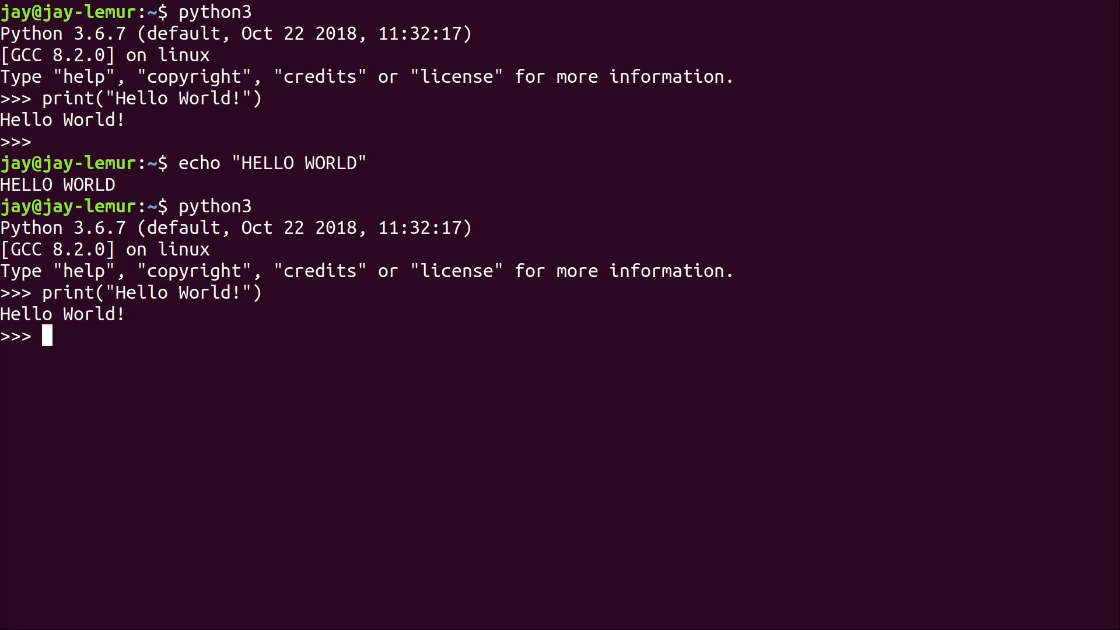
pyautogui.write('exit')
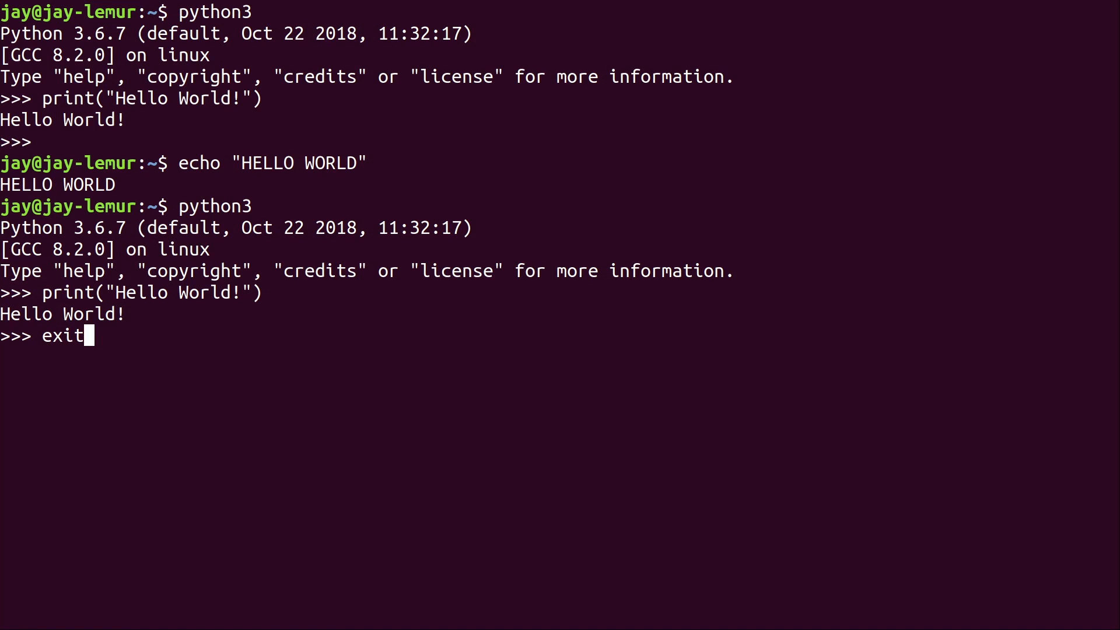
pyautogui.write('()')
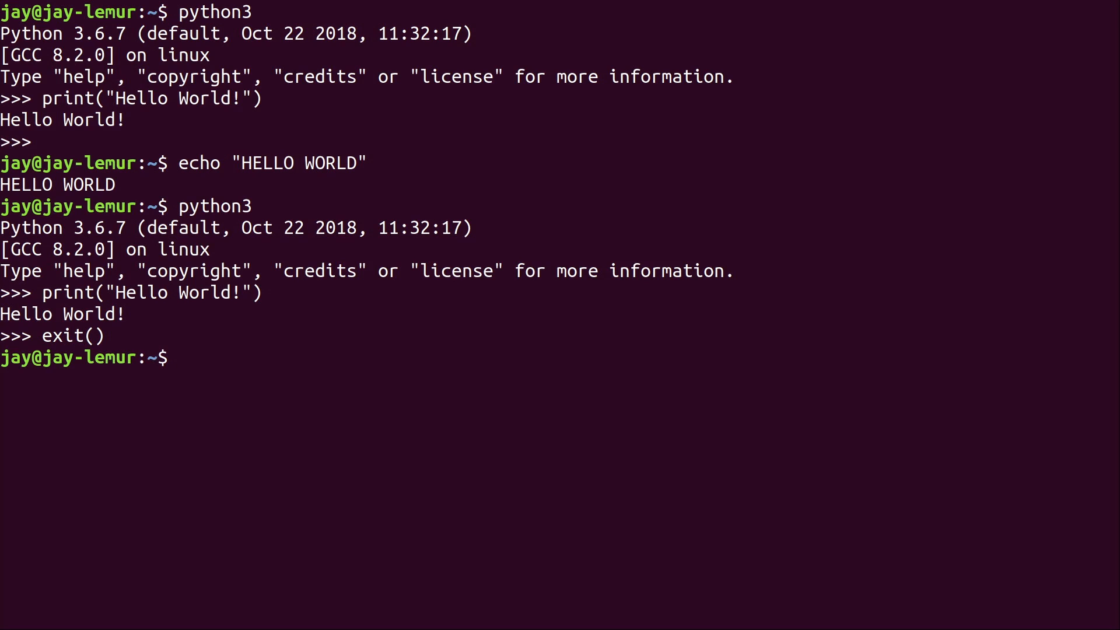
# Step: Restart python3, quit it with Ctrl+D, and exit the shell to a fresh prompt
pyautogui.write('python3')
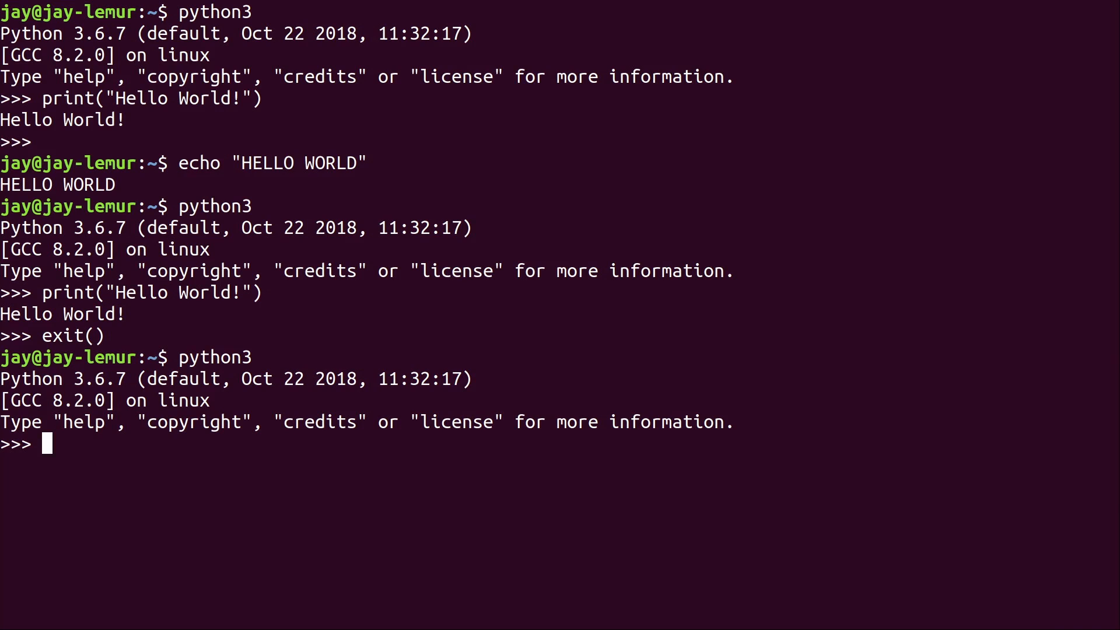
pyautogui.press('ctrl+d')
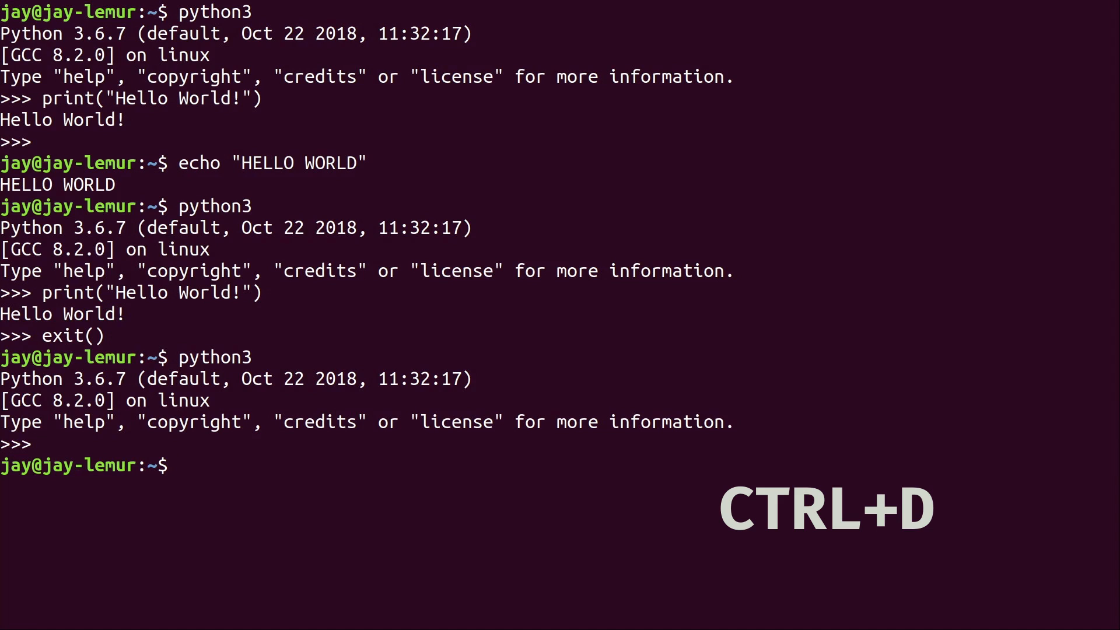
pyautogui.press('ctrl+d')
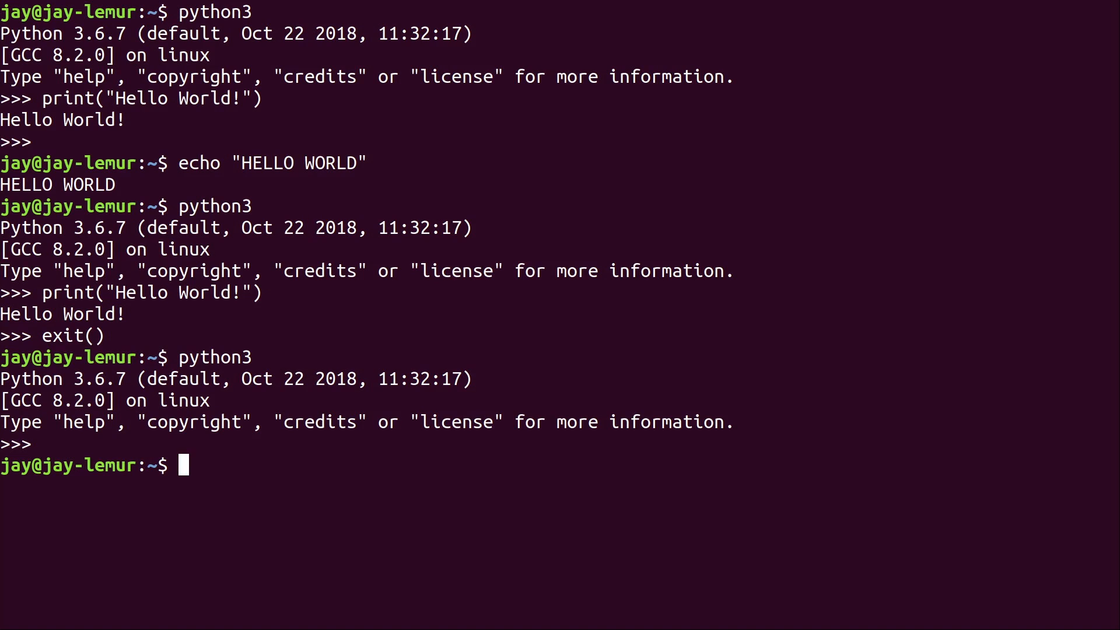
pyautogui.write('exit')
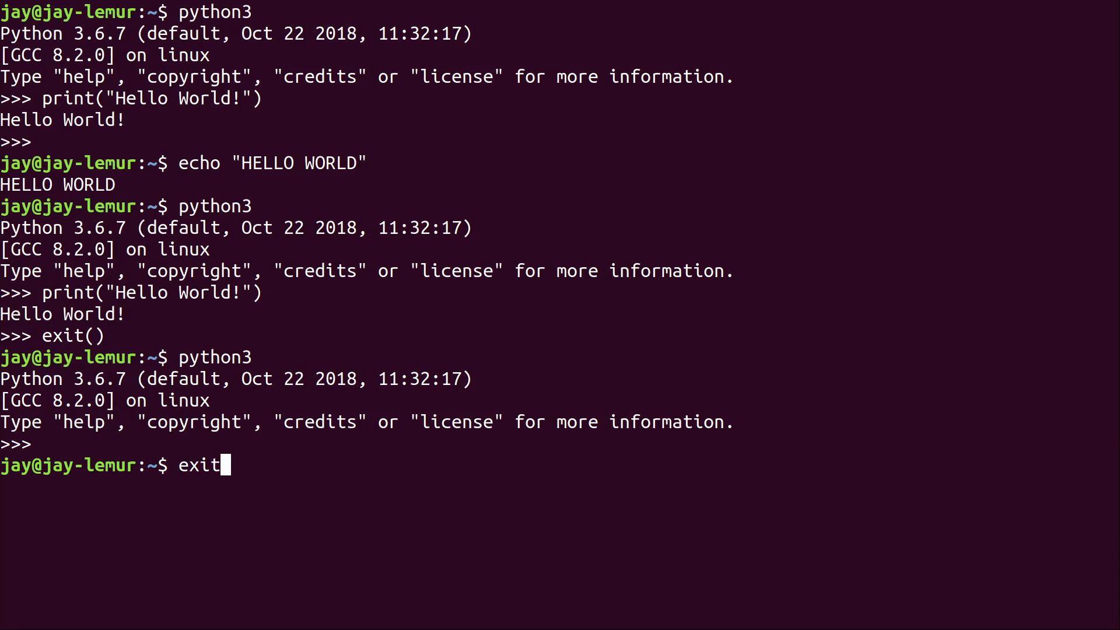
pyautogui.write('()')
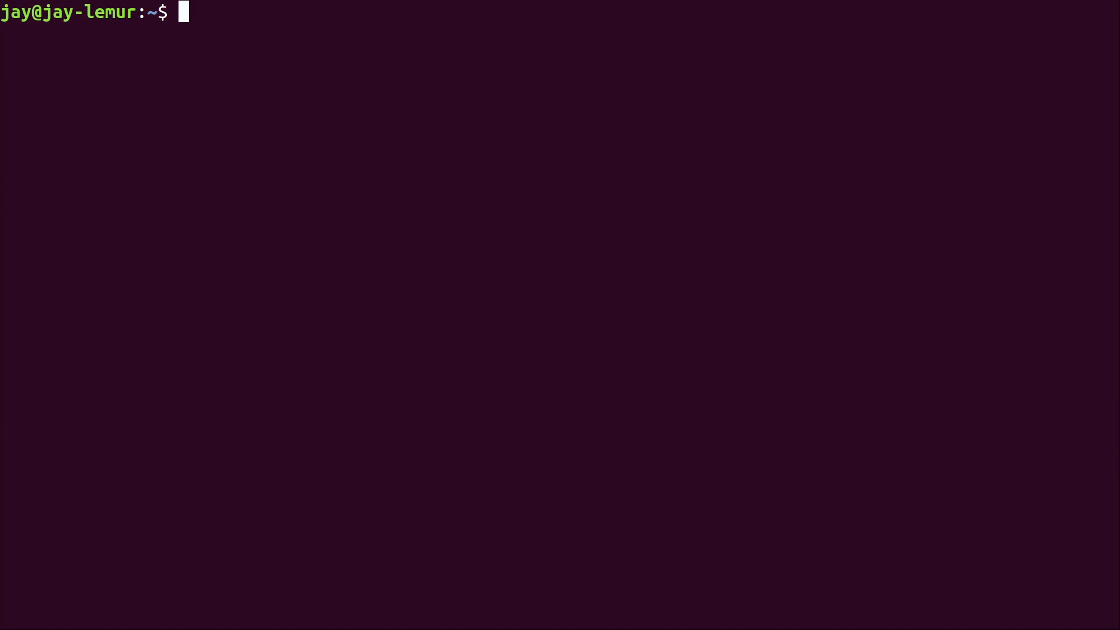
# Step: Launch python3 and evaluate 1 + 2 and 5 - 2, each returning 3
pyautogui.write('python3')
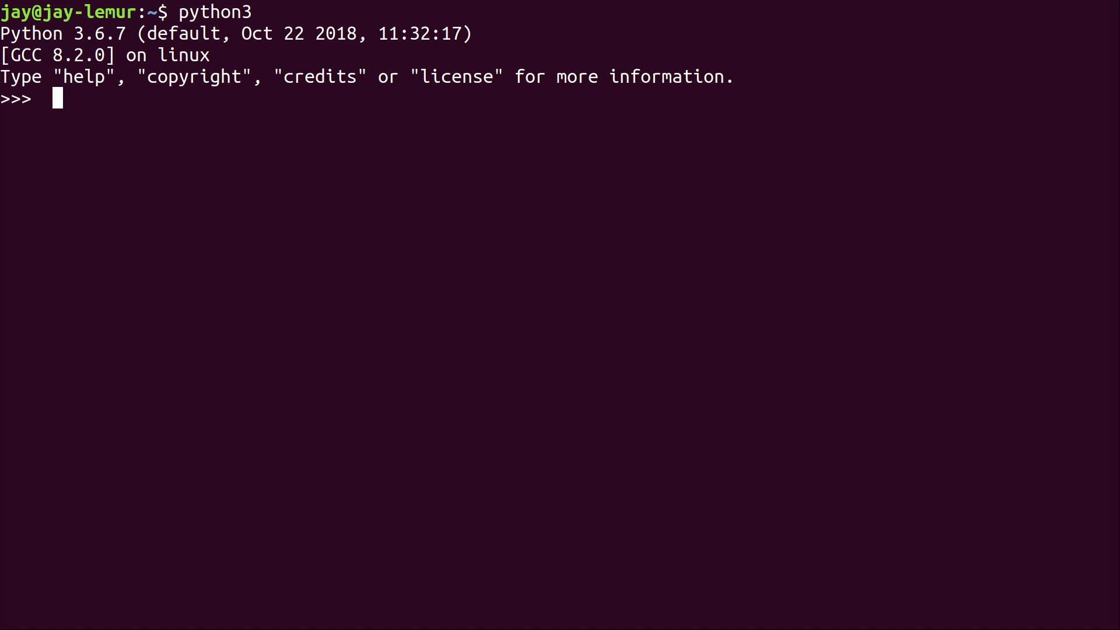
pyautogui.write('1 + 2')
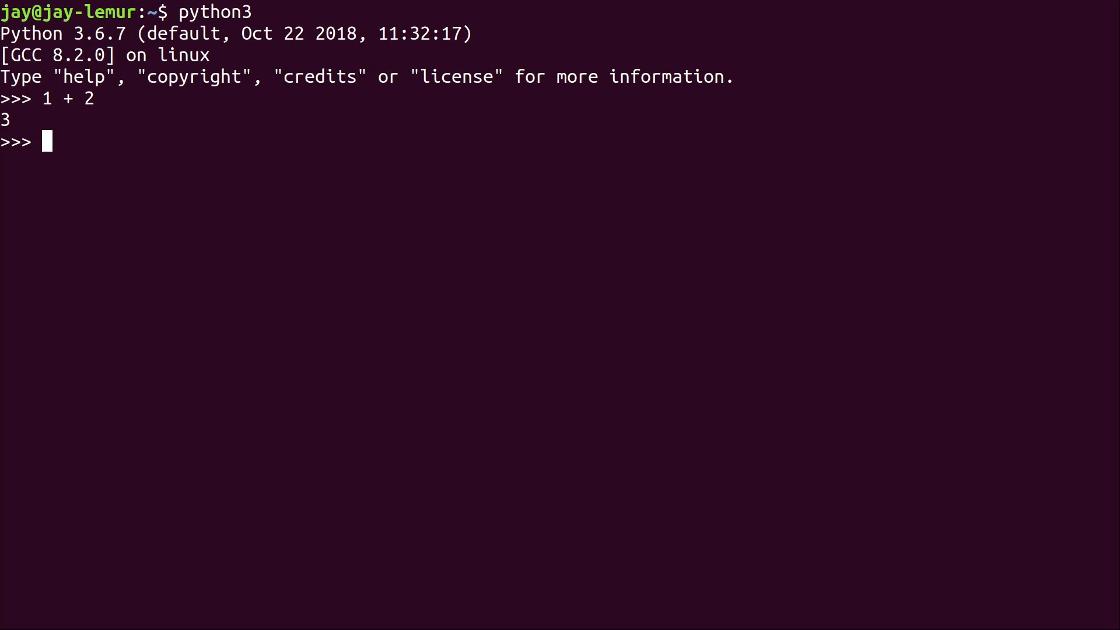
pyautogui.write('5')
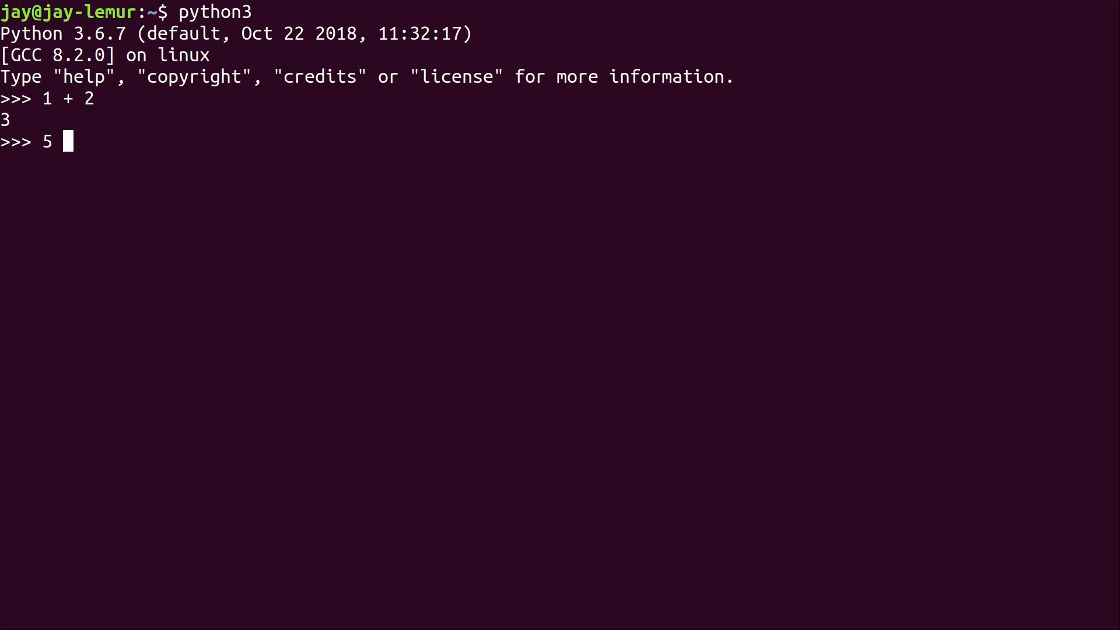
pyautogui.write('- 2')
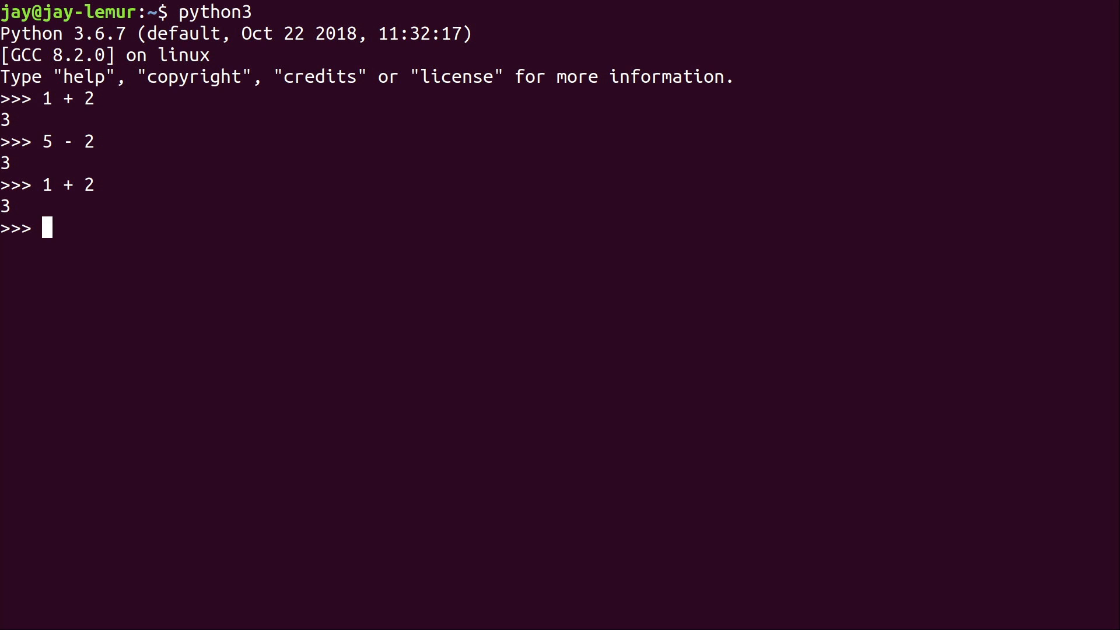
pyautogui.write('print')
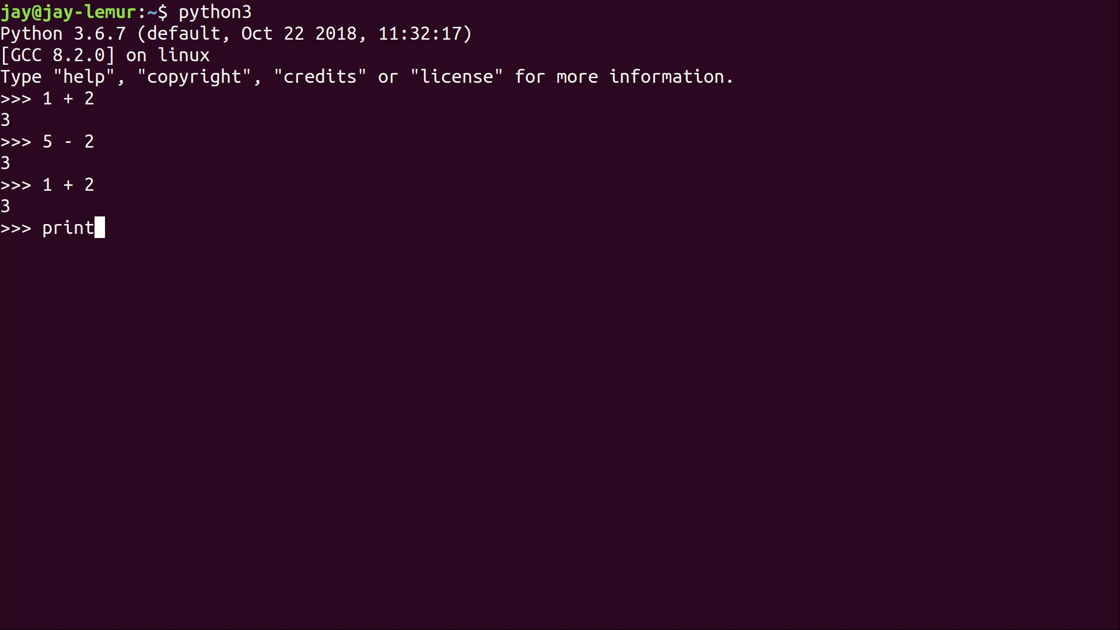
# Step: Run print("something"), then show print(1 + 2) and bare 1 + 2 both give 3
pyautogui.write('("")')
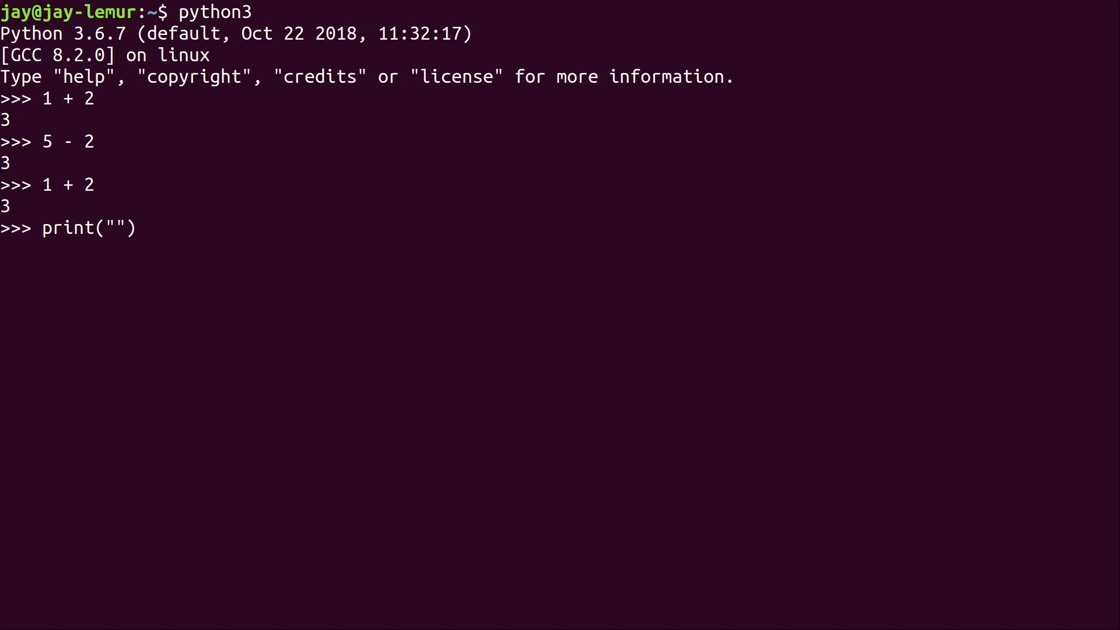
pyautogui.write('son')
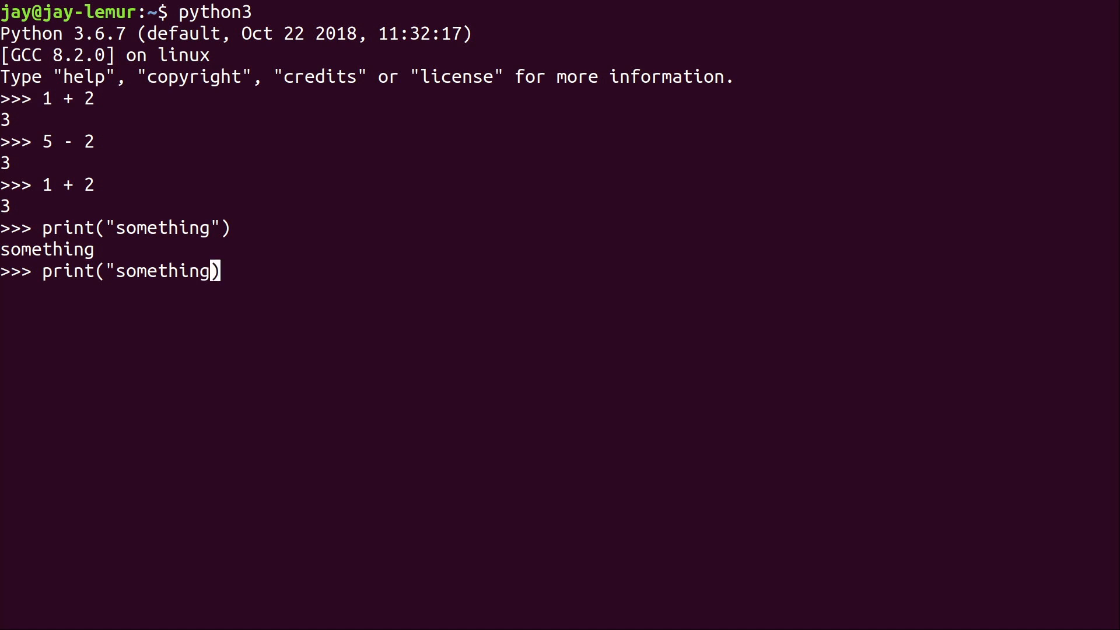
pyautogui.press('BackSpace')
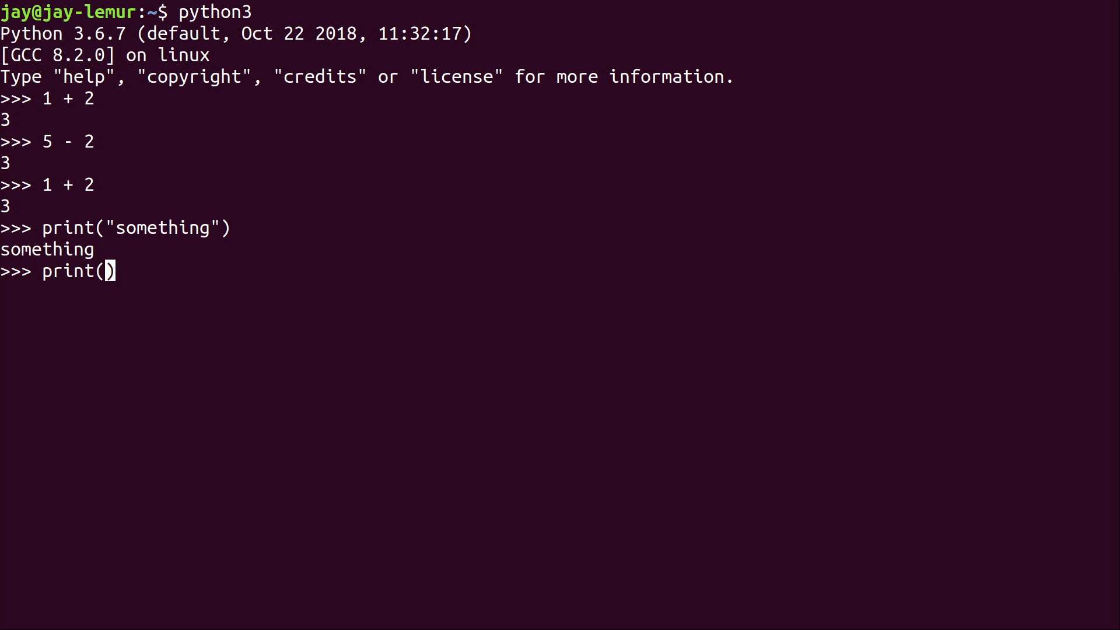
pyautogui.write('1 + 2')
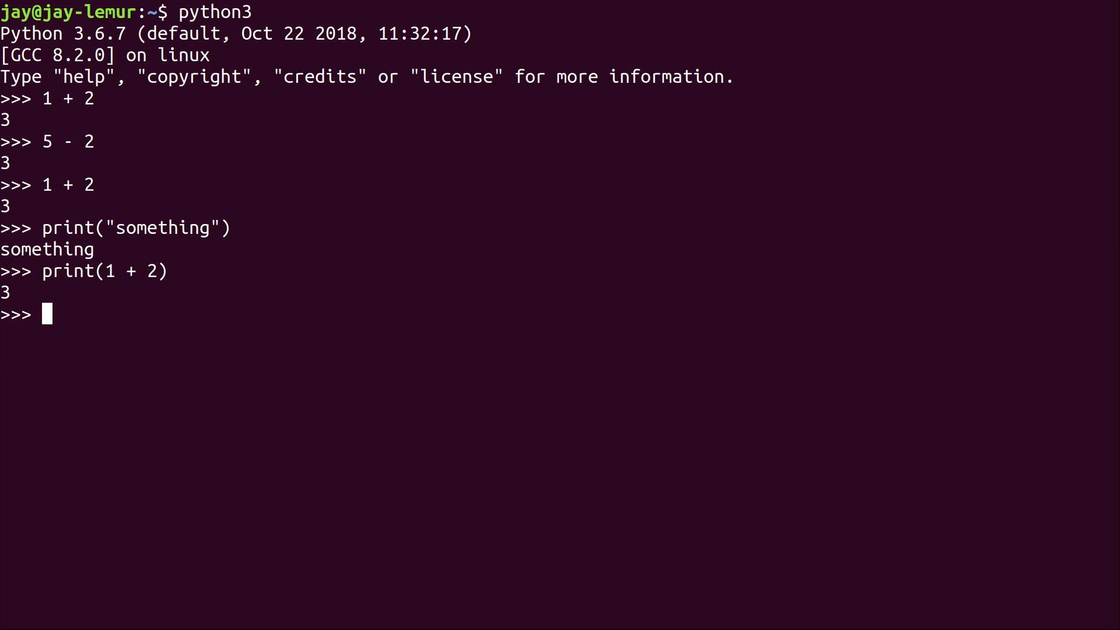
pyautogui.write('!')
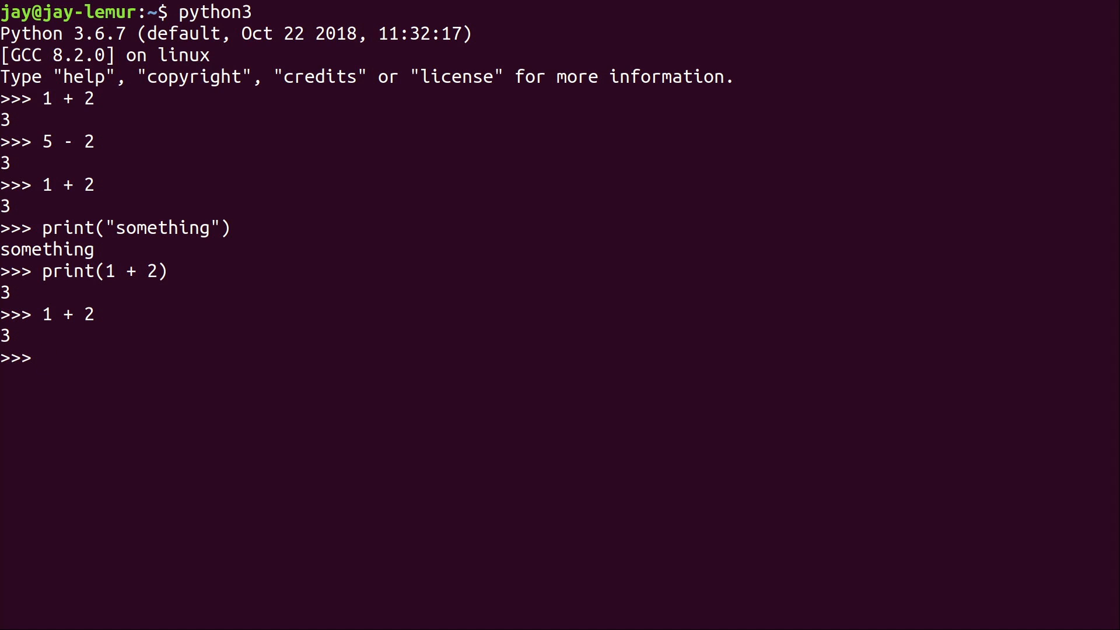
# Step: Show print(5 - 2) gives 3 while print("5 - 2") prints the literal text 5 - 2
pyautogui.write('print(1 + 2)')
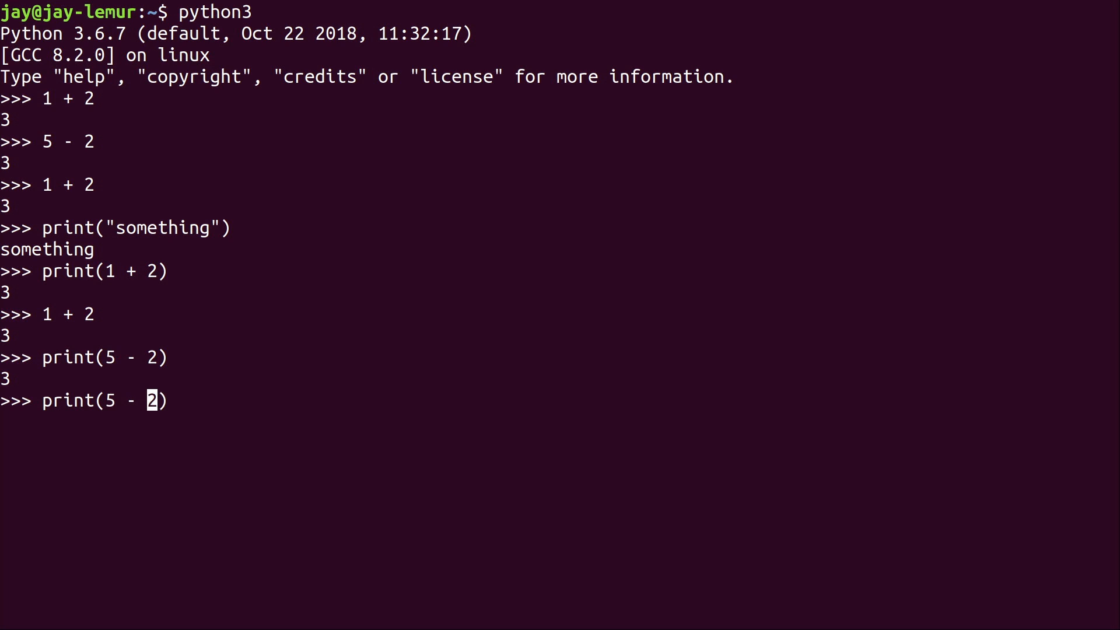
pyautogui.write('"')
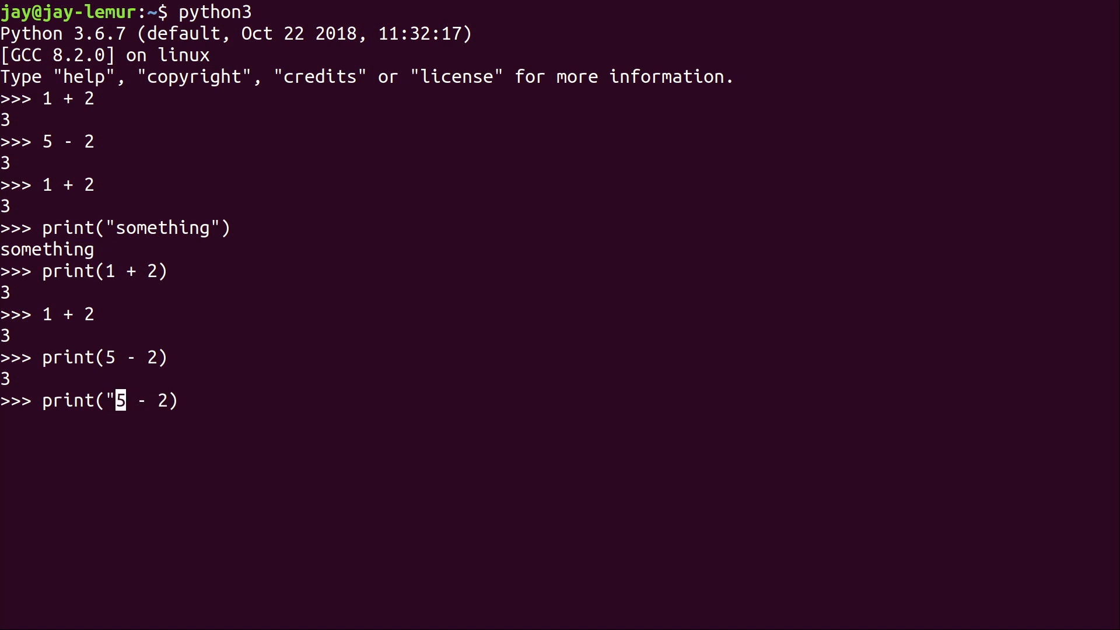
pyautogui.write('"')
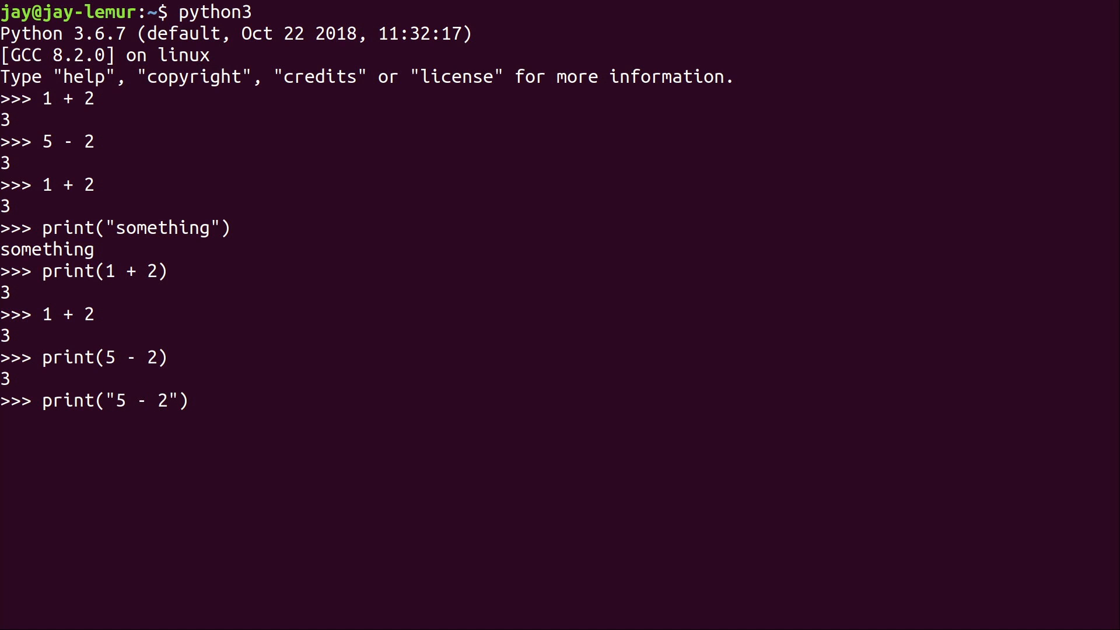
pyautogui.write(')')
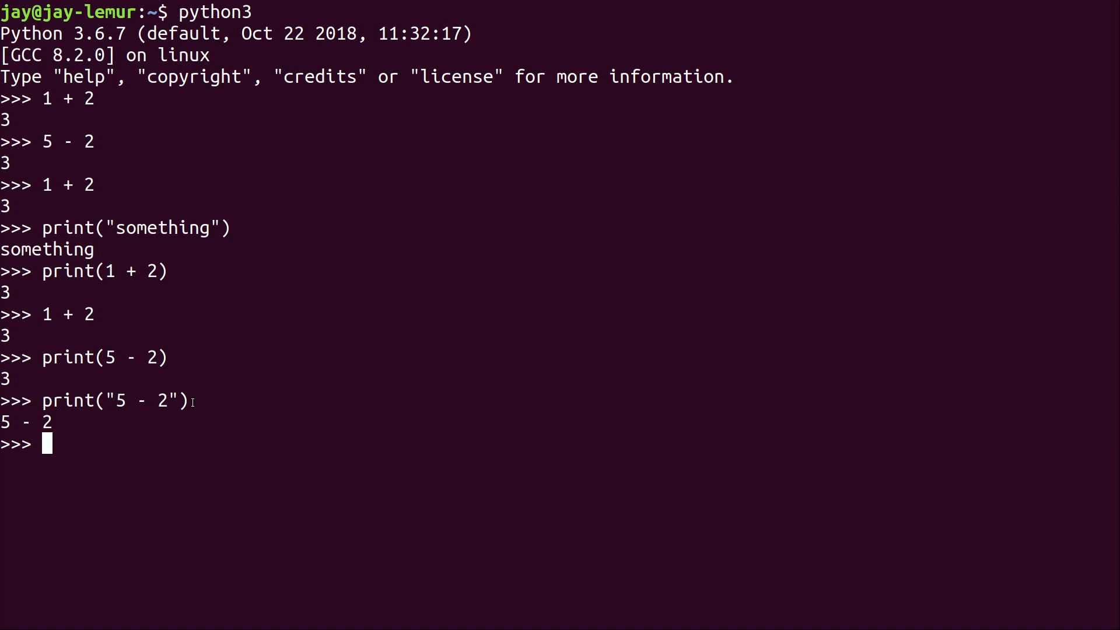
pyautogui.write('type')
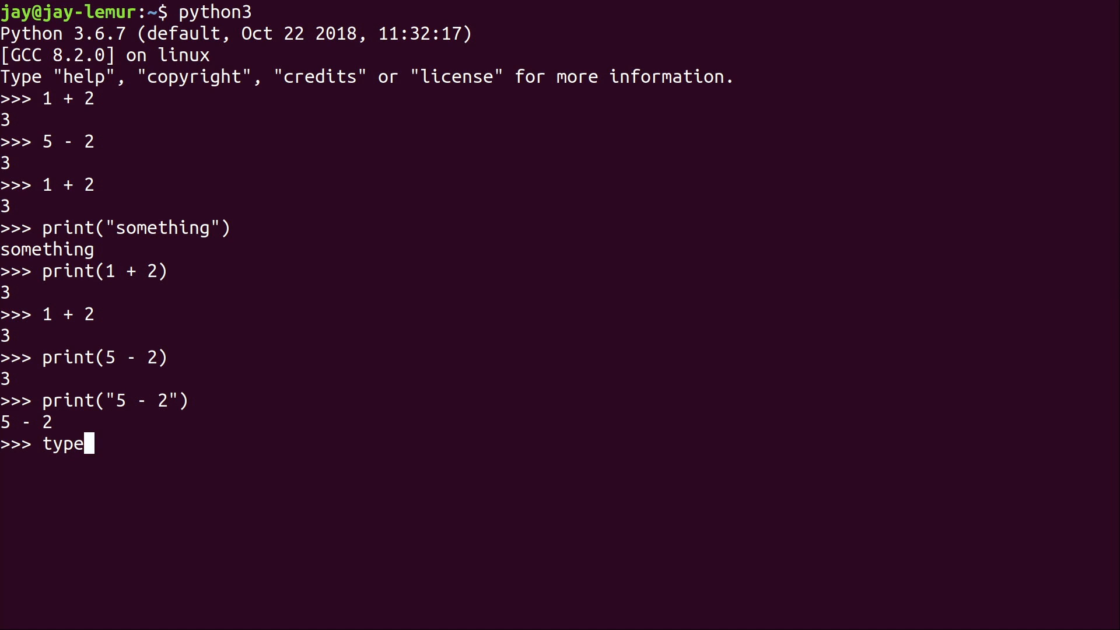
# Step: Evaluate type(5 - 2) as int and type("5 - 2") as str
pyautogui.write('(')
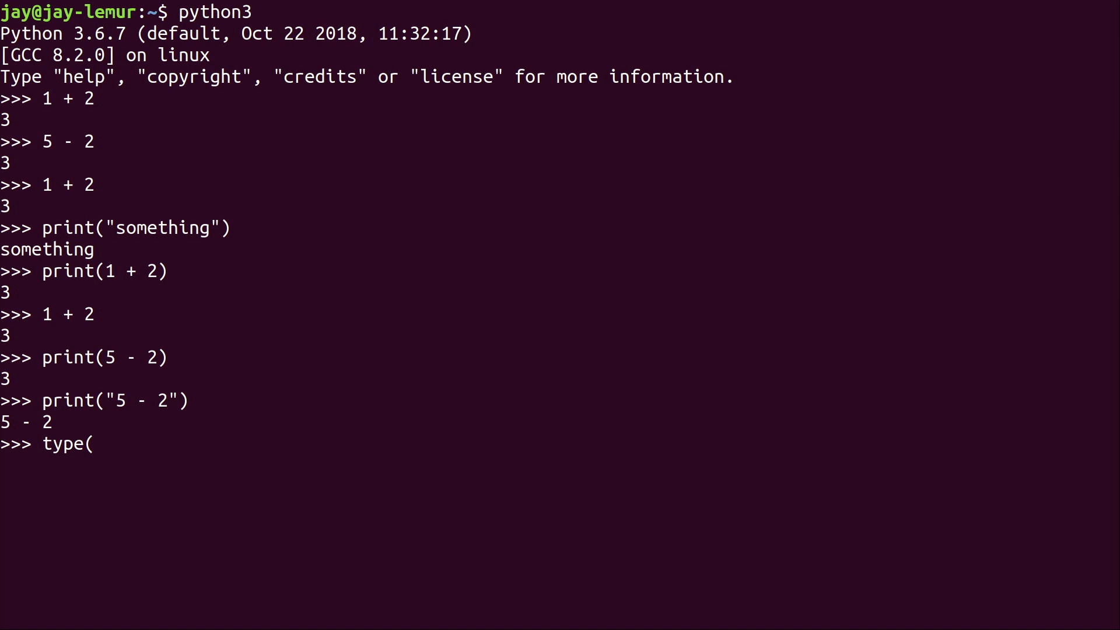
pyautogui.write('5 -')
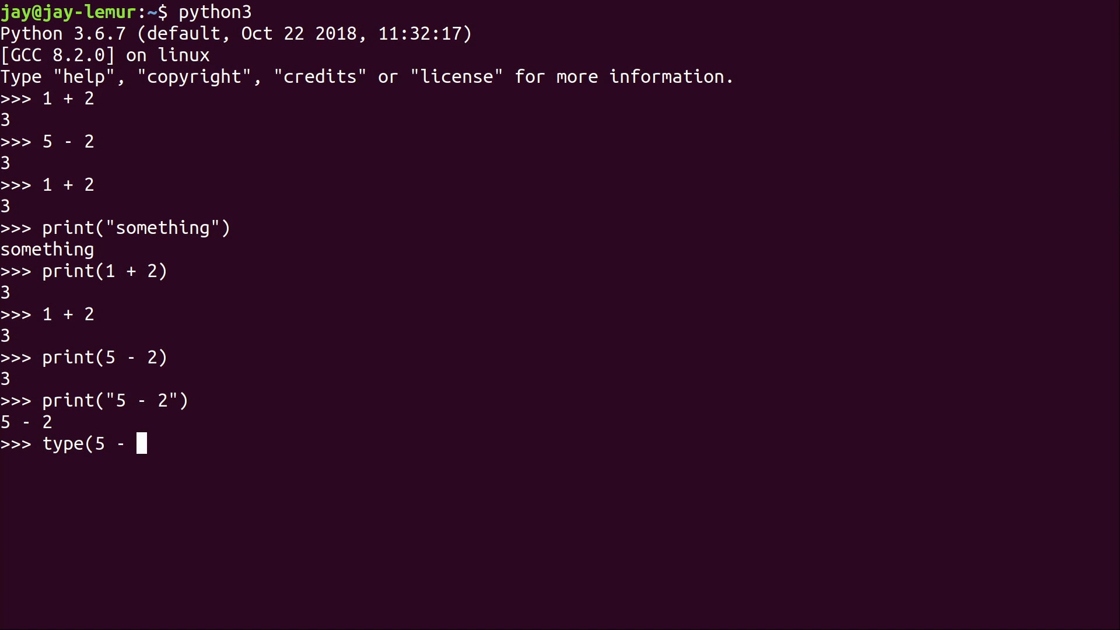
pyautogui.write('2)')
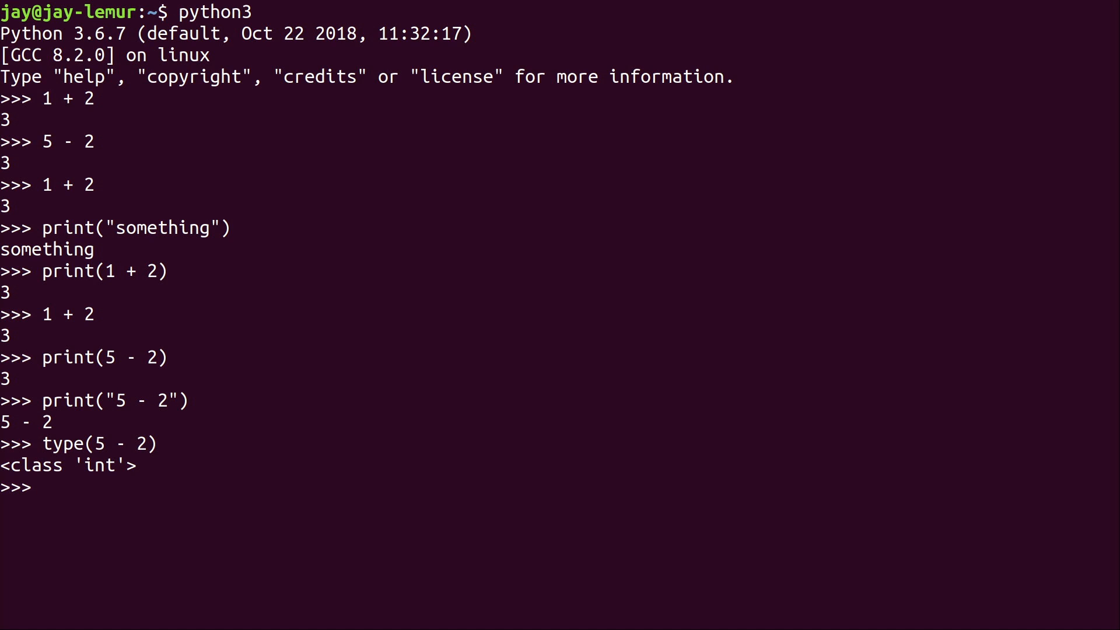
pyautogui.write('type(5 - 2)')
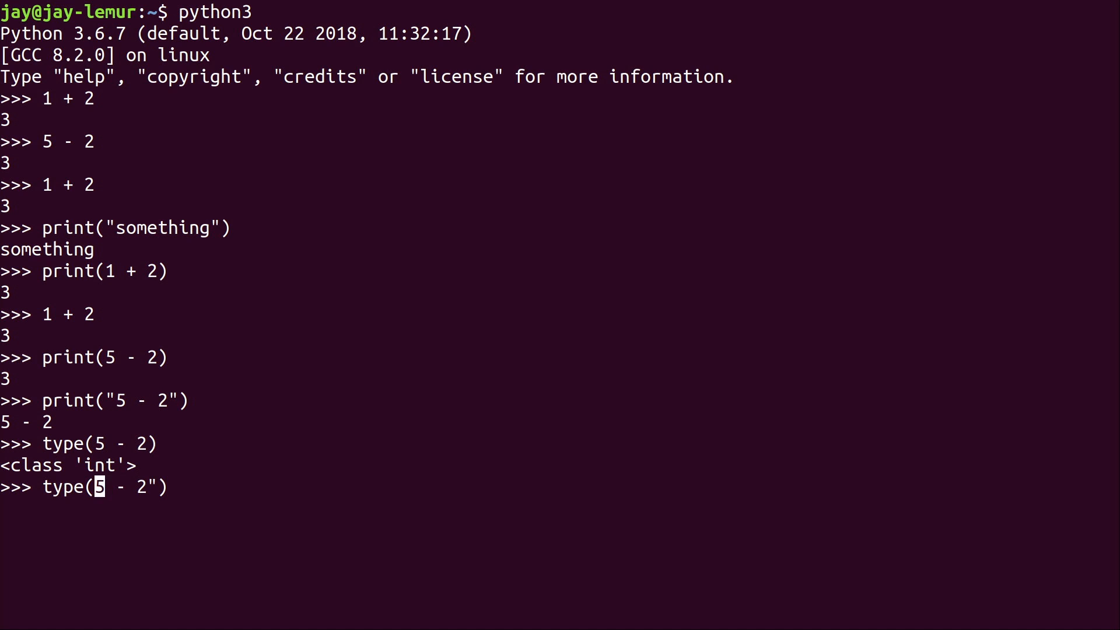
pyautogui.write('"')
pyautogui.press('Return')
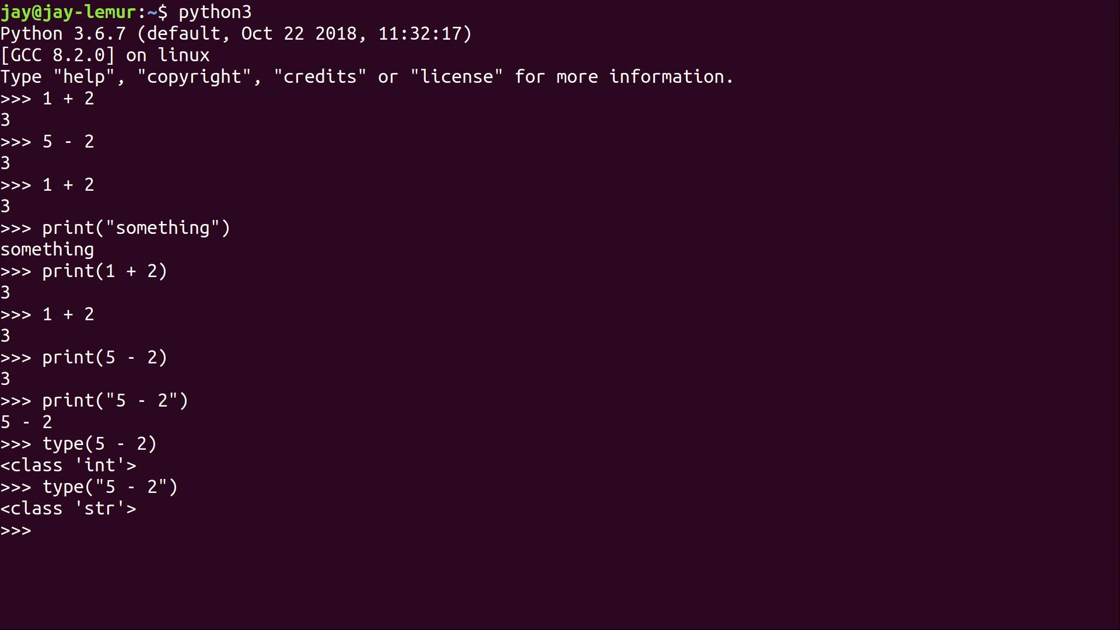
pyautogui.write('type("5 - 2")')
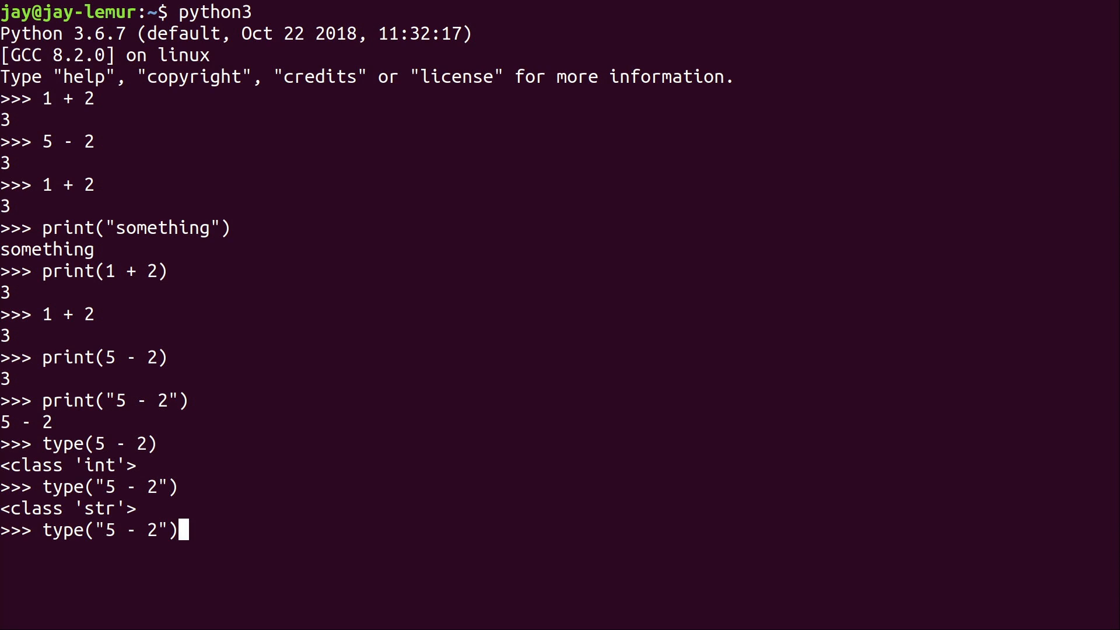
# Step: Clear the recalled type call to leave the REPL prompt empty
pyautogui.press('BackSpace')
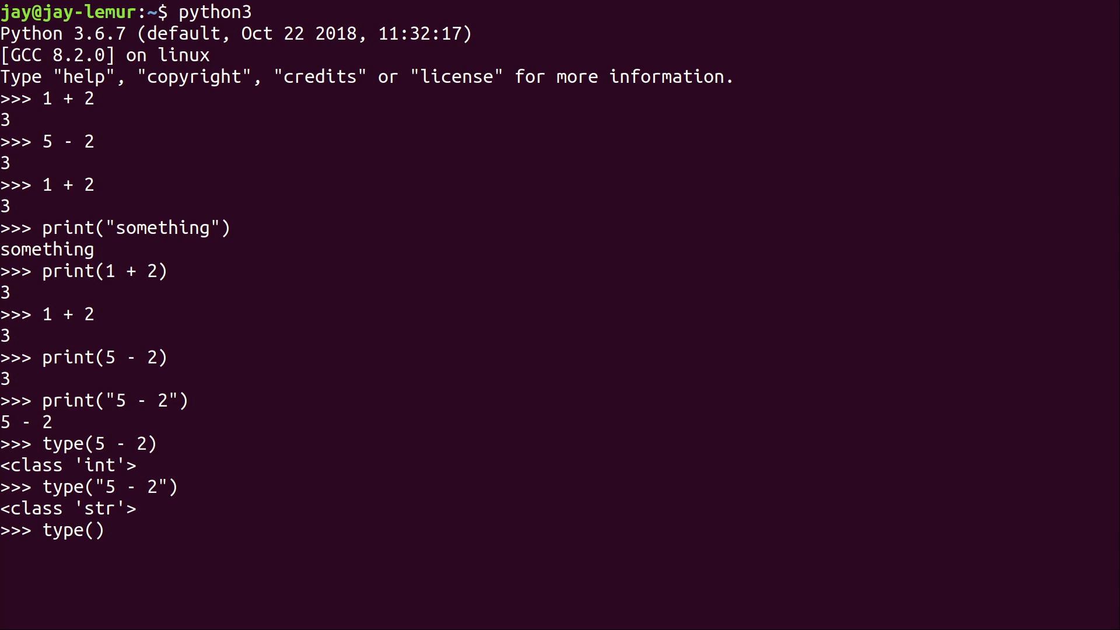
pyautogui.press('BackSpace')
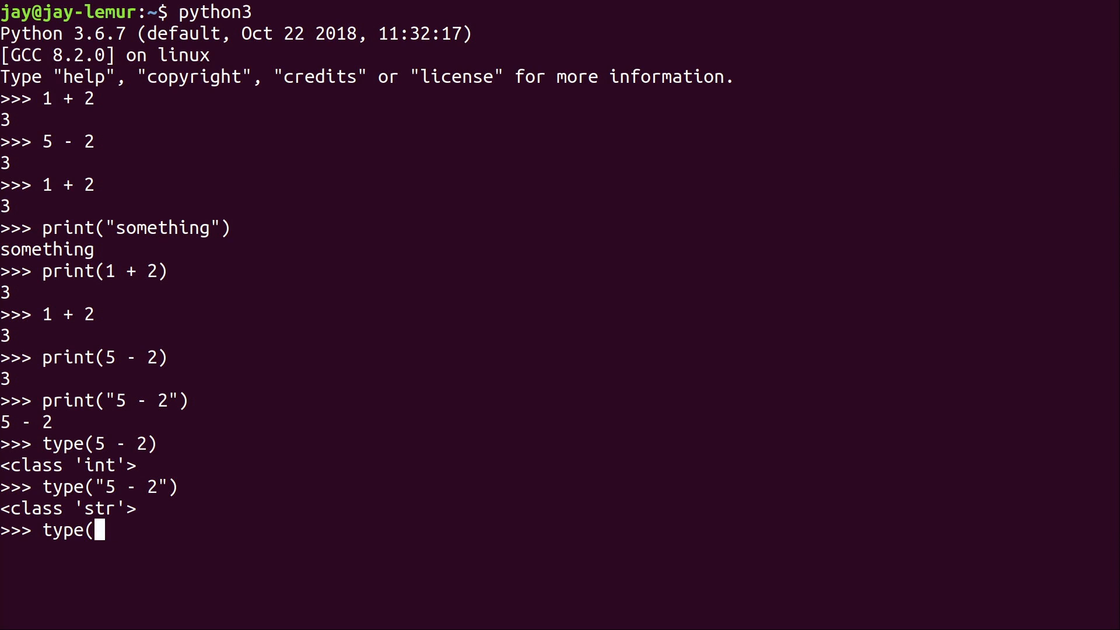
pyautogui.press('ctrl+c')
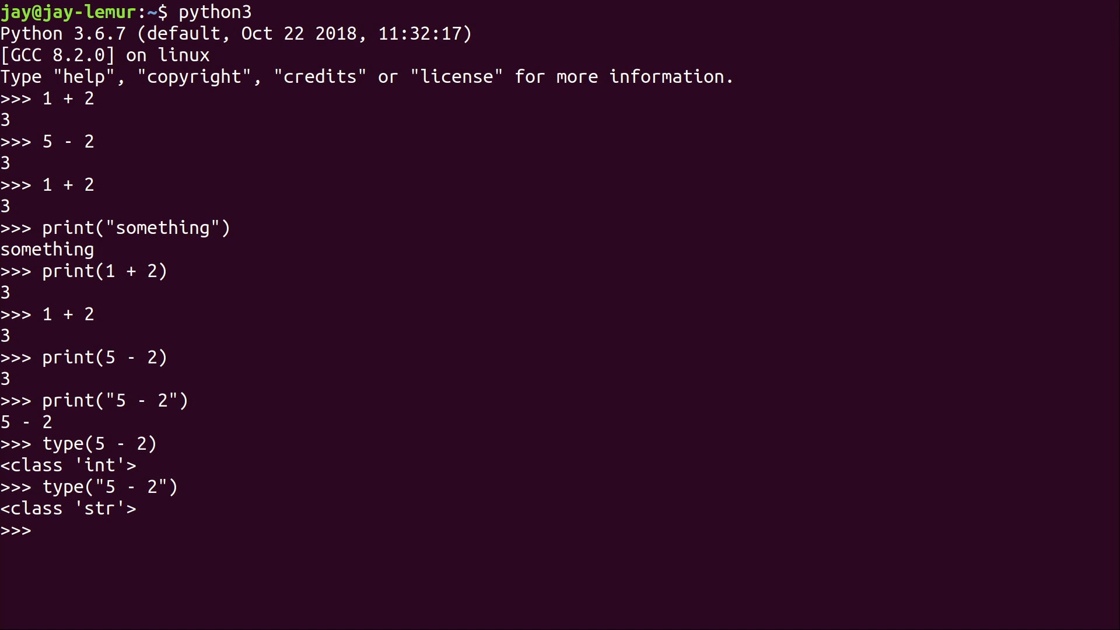
# Step: Evaluate 10 / 5 as 2.0, type(10 / 5) as float and type(10) as int
pyautogui.write('10 /')
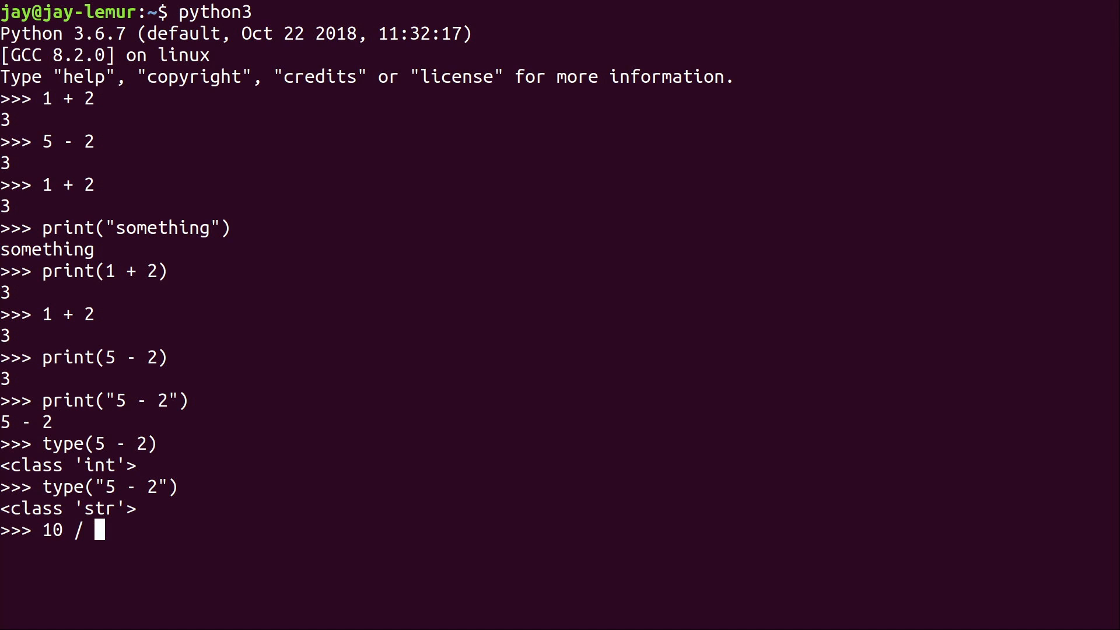
pyautogui.write('5')
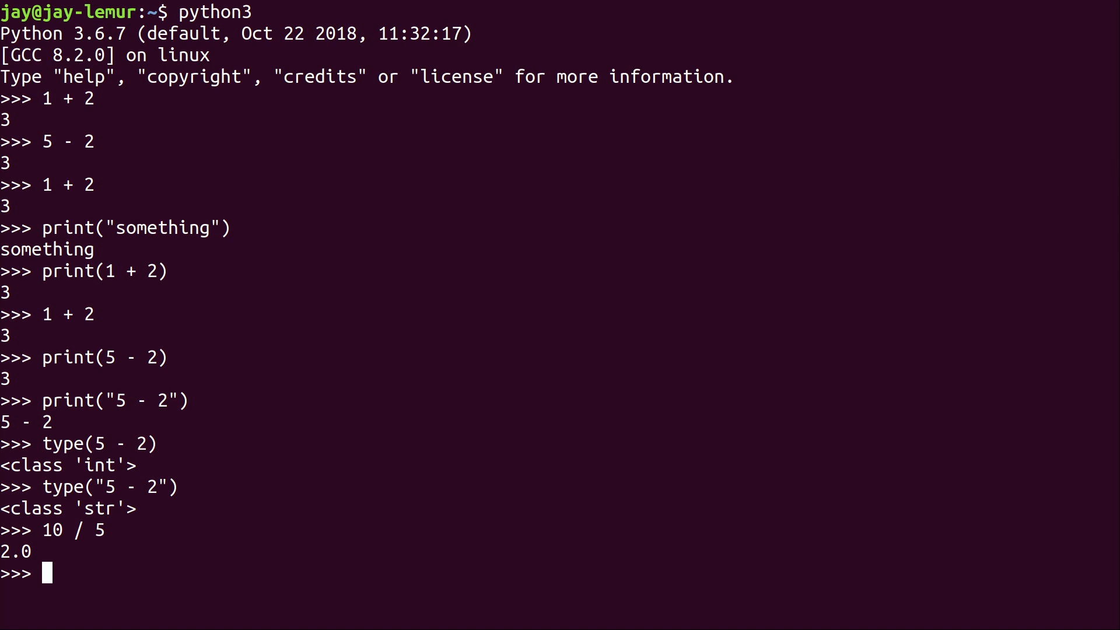
pyautogui.write('10 / 5')
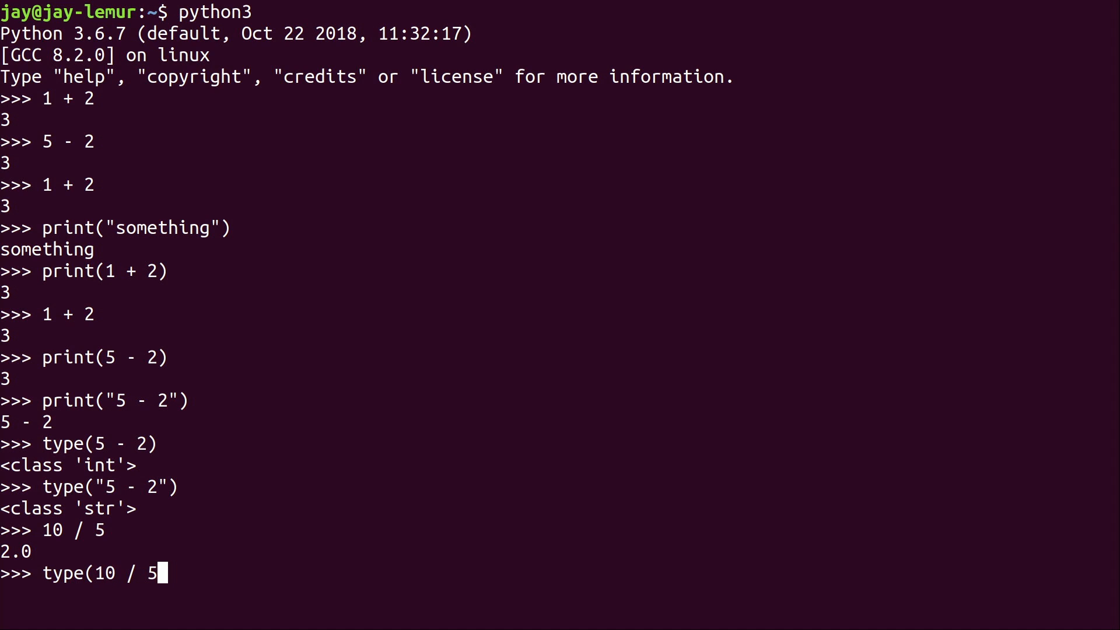
pyautogui.write(')')
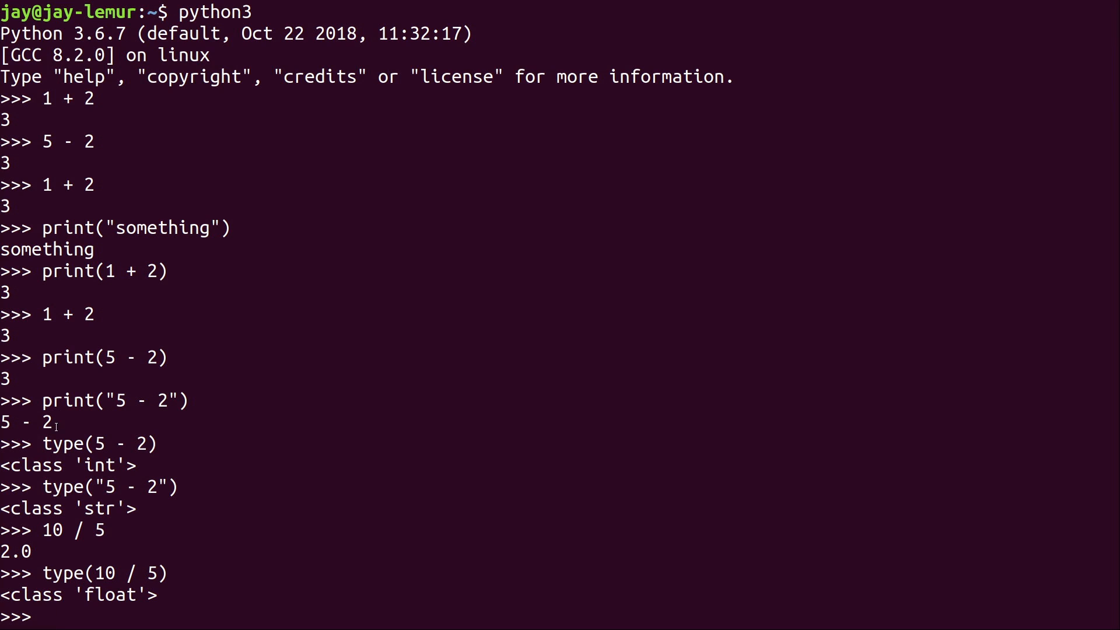
pyautogui.write('type(10 / 5)')
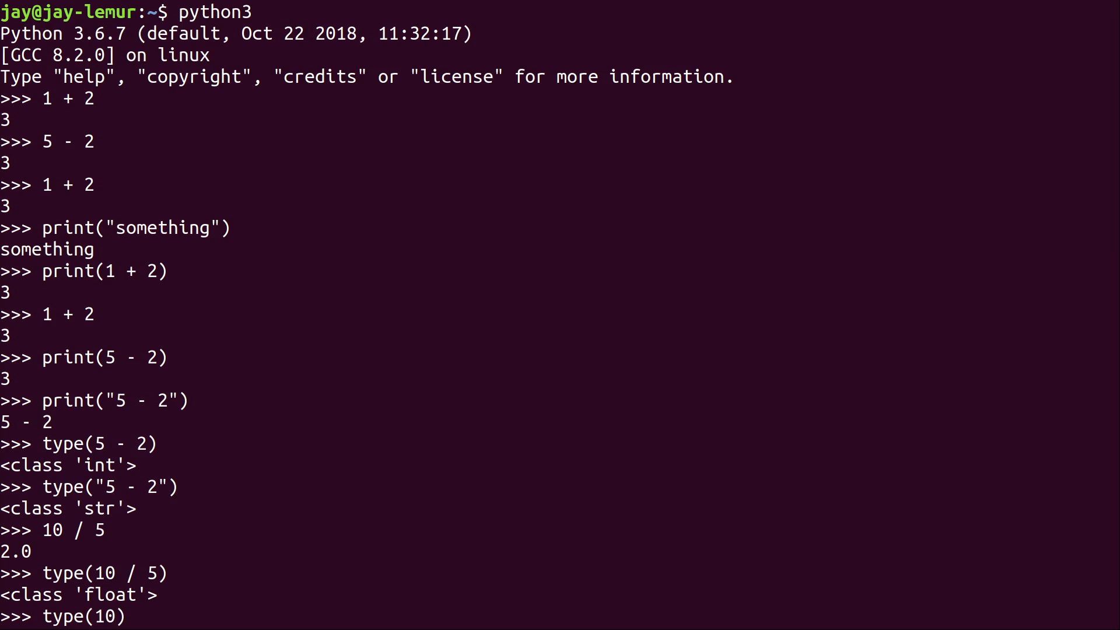
pyautogui.press('Return')
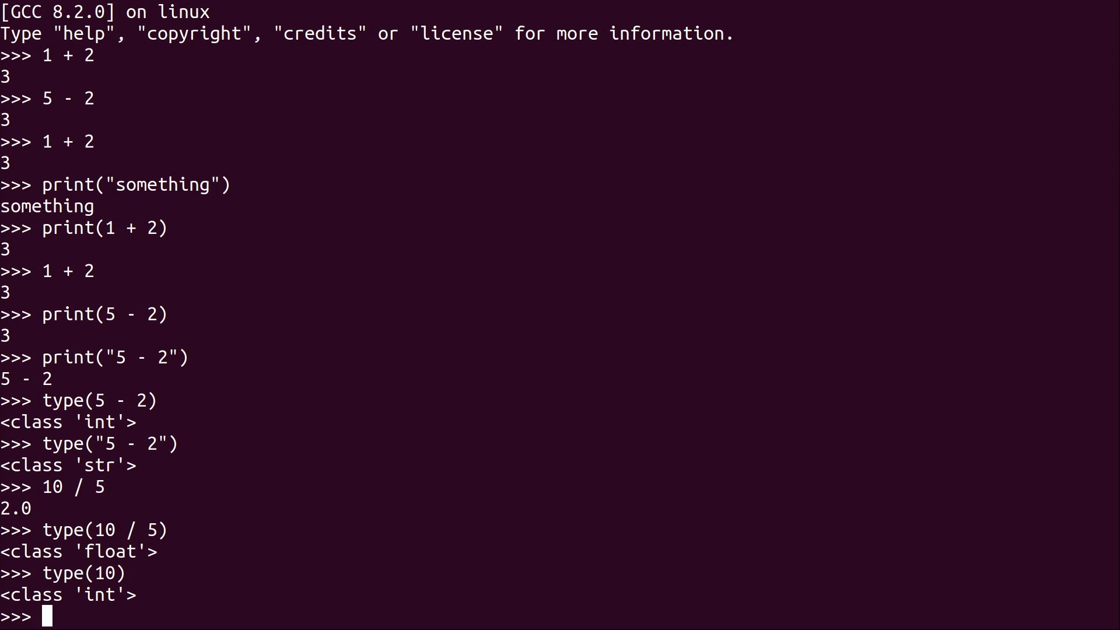
# Step: Show type("test") is str, then compare 10 / 5 giving 2.0 with 10 // 5 giving 2
pyautogui.write('type("test")')
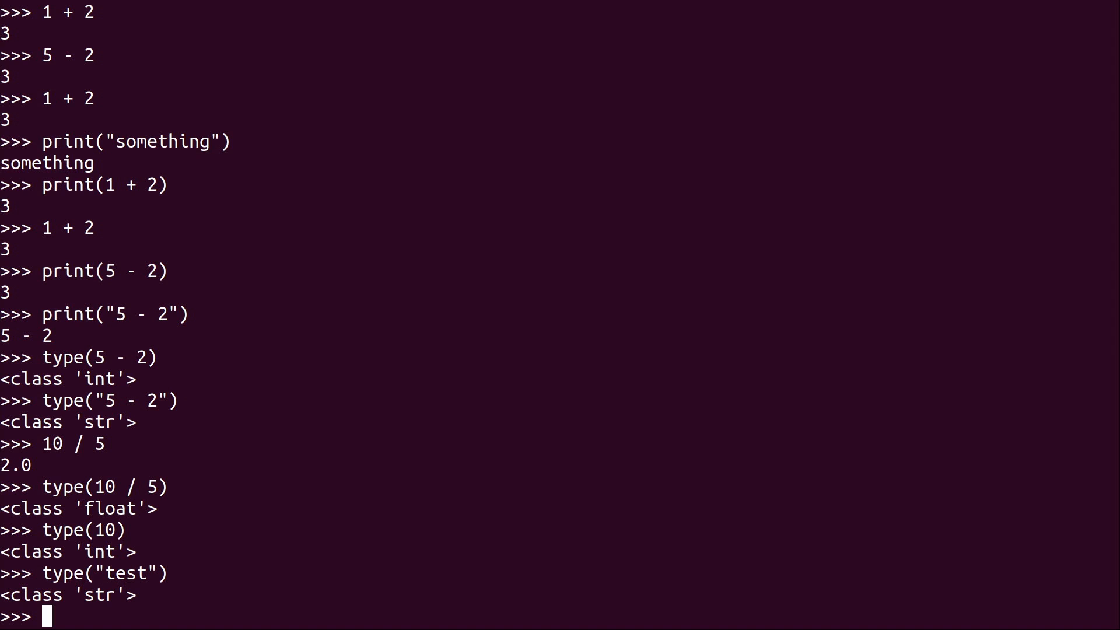
pyautogui.write('type(10)')
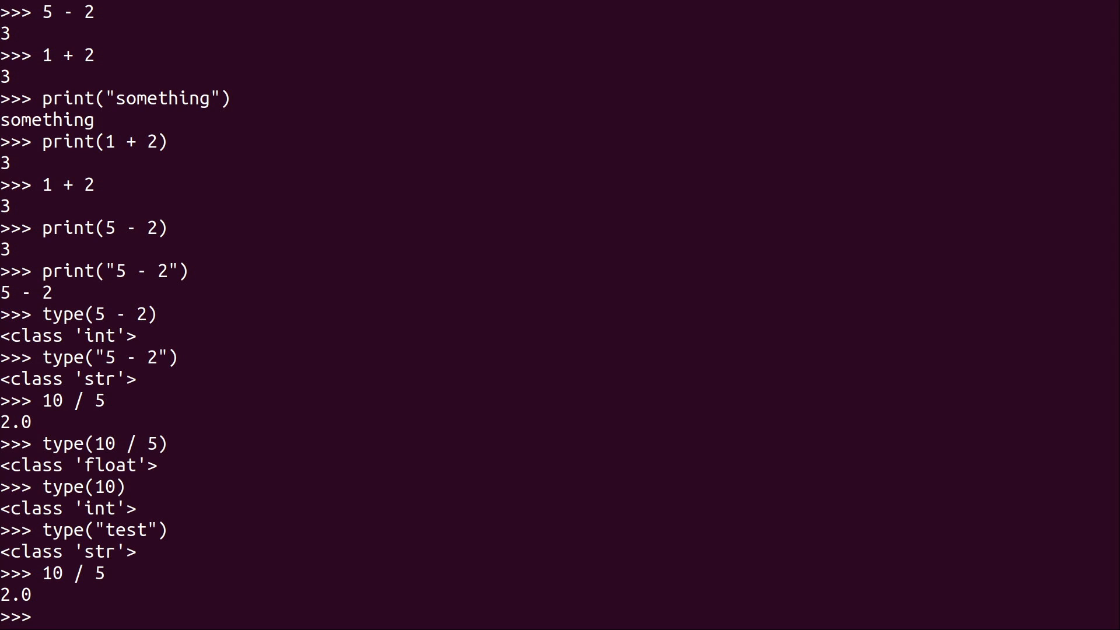
pyautogui.write('10 / 5')
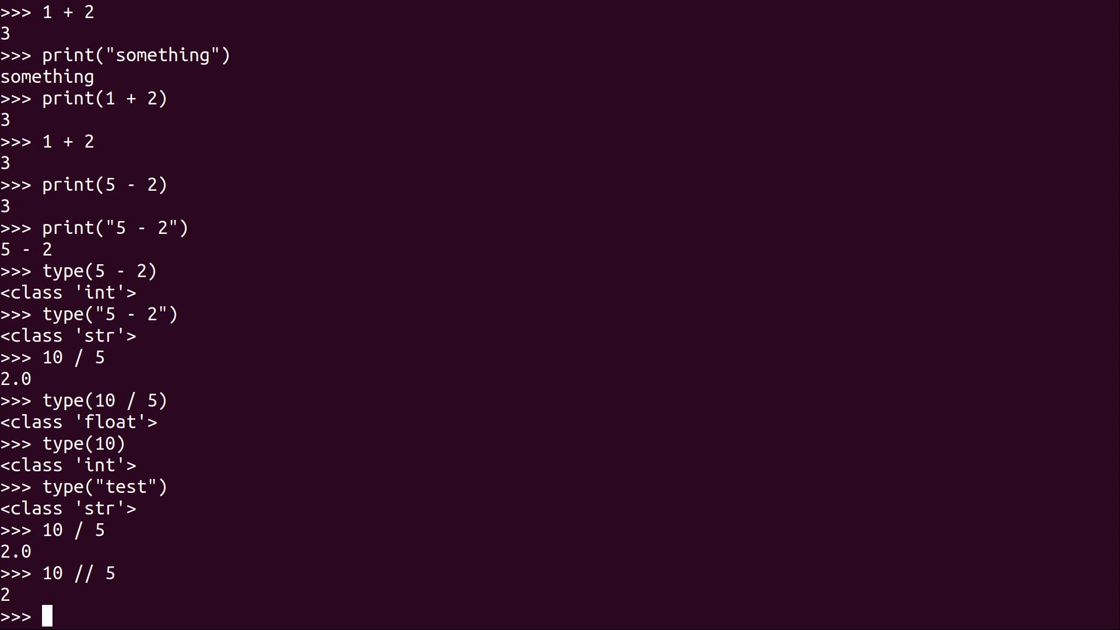
pyautogui.write('10 // 5)')
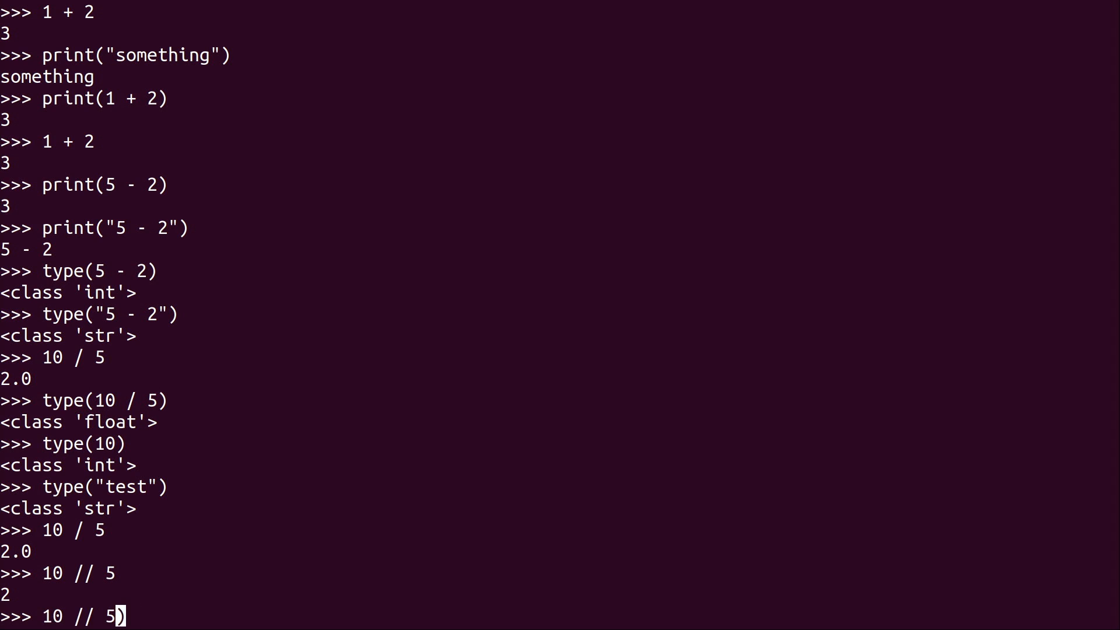